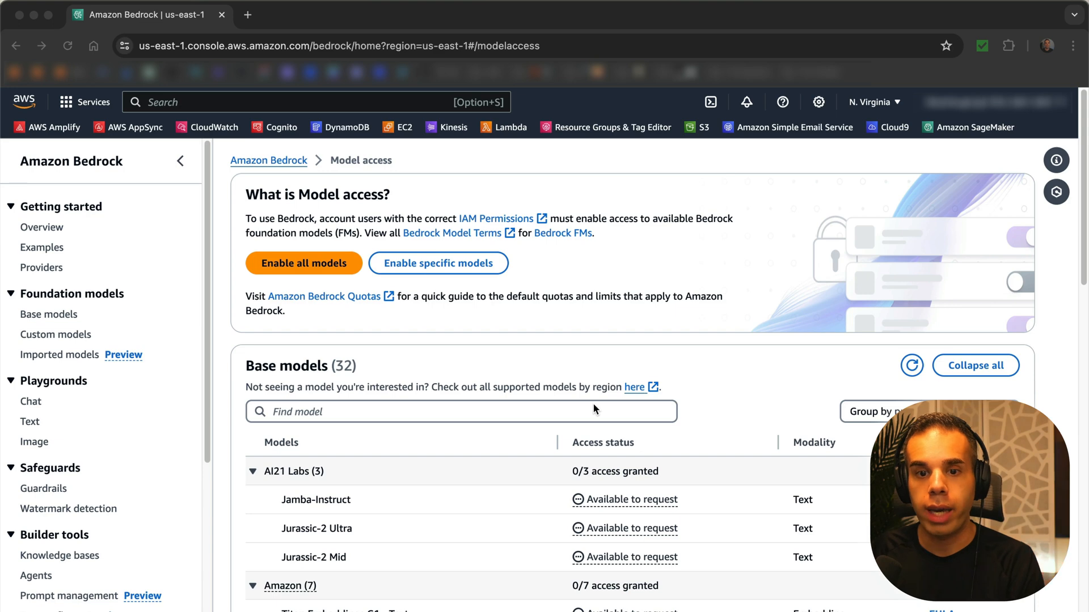
mouse_move(571, 414)
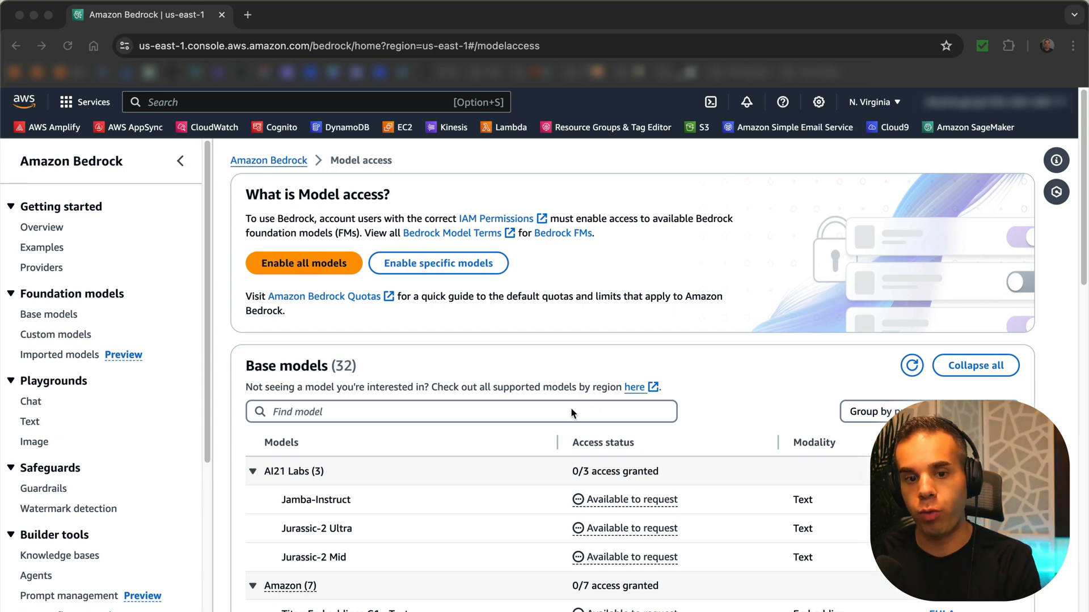
mouse_move(519, 444)
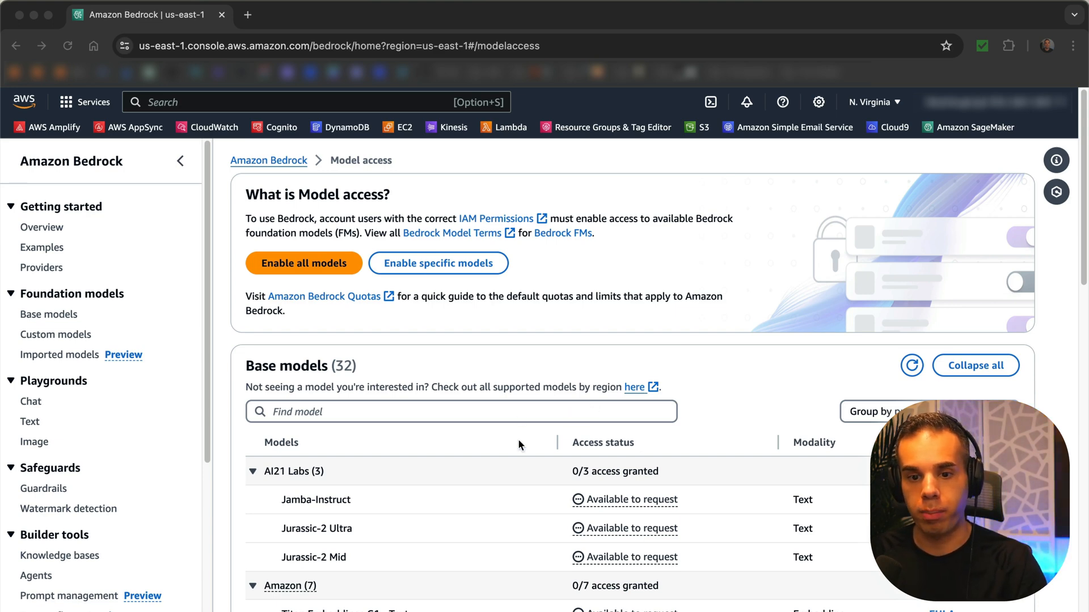
Step: Search the console for 'amazon bedrock', open the service and get started on its landing page
scroll("down", 3)
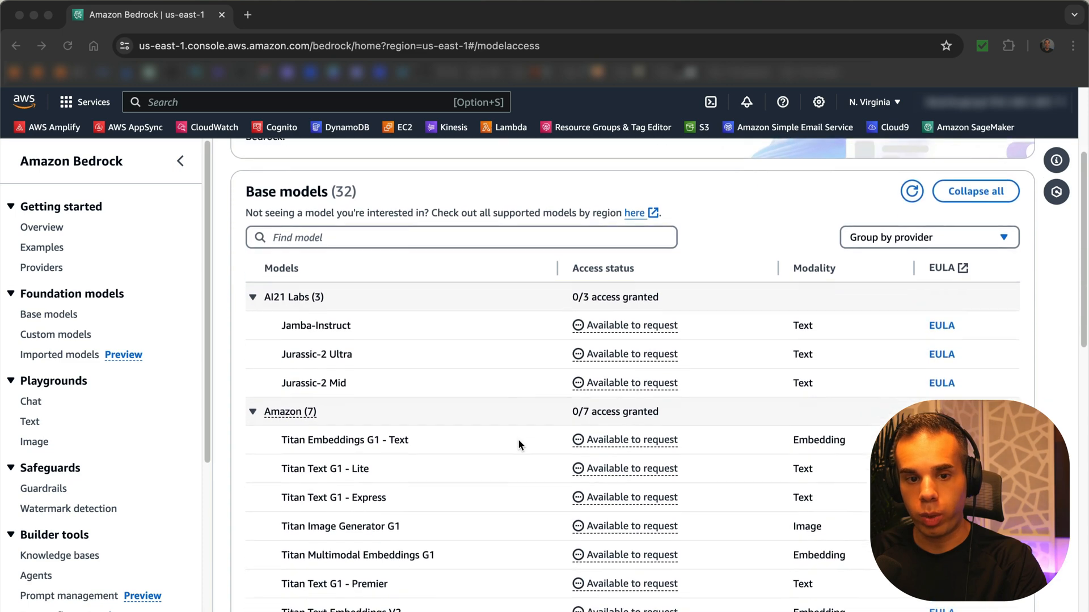
scroll("down", 3)
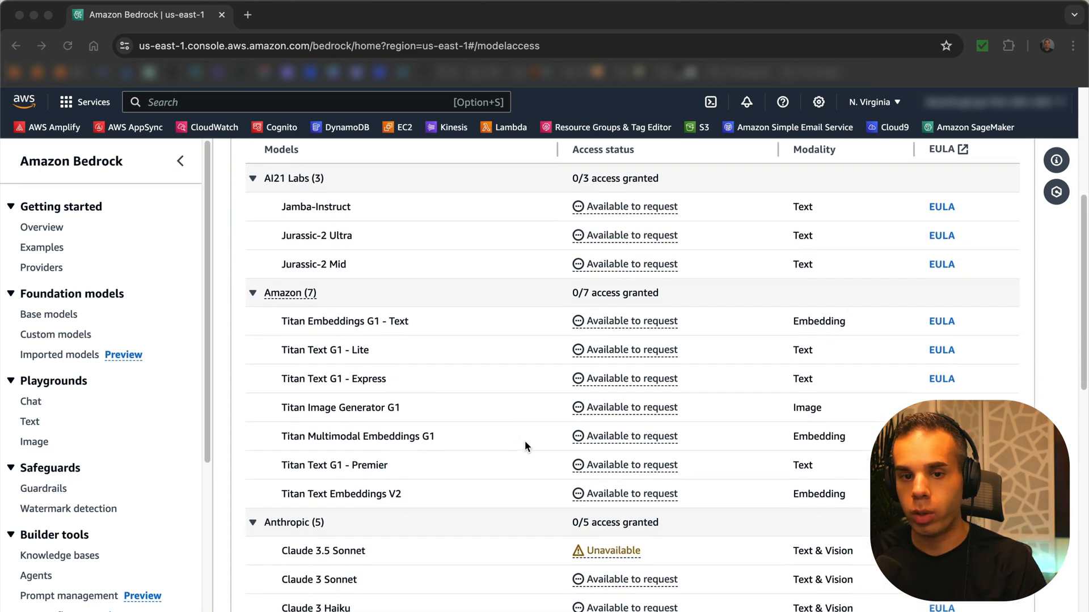
mouse_move(518, 455)
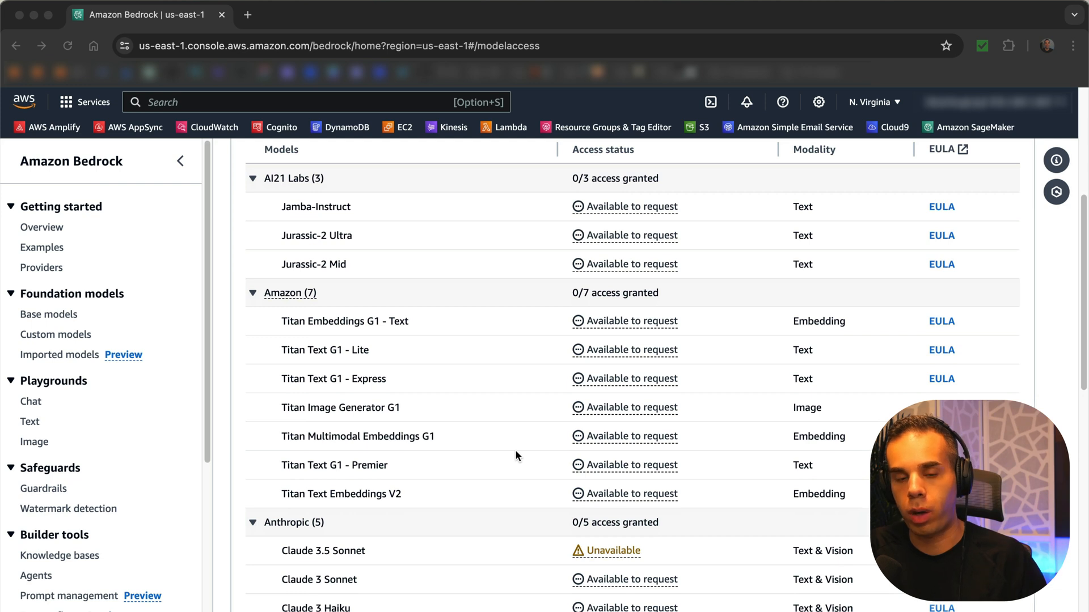
mouse_move(513, 462)
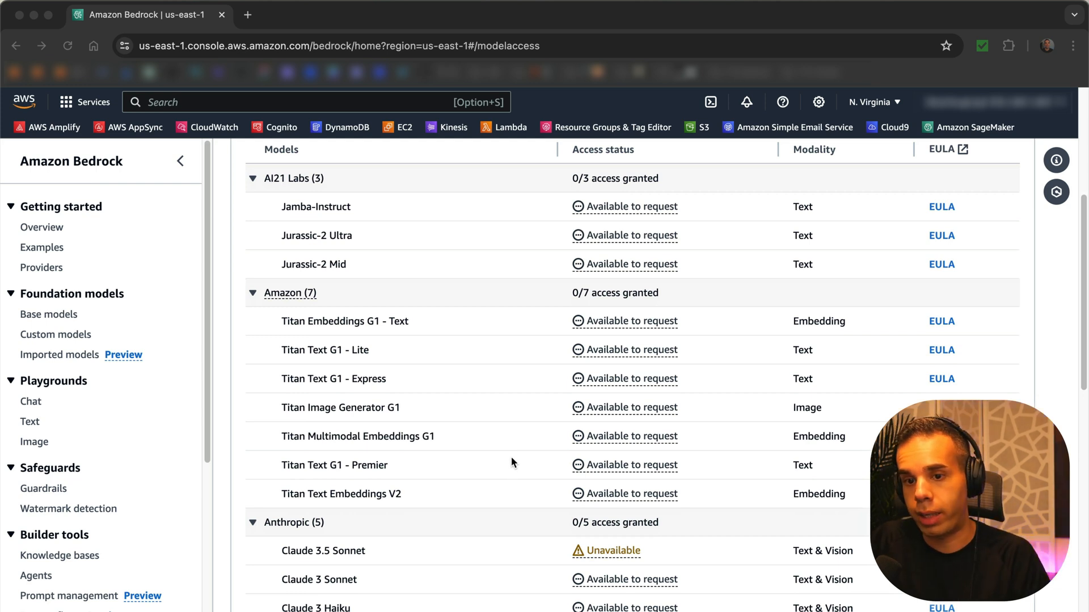
mouse_move(268, 194)
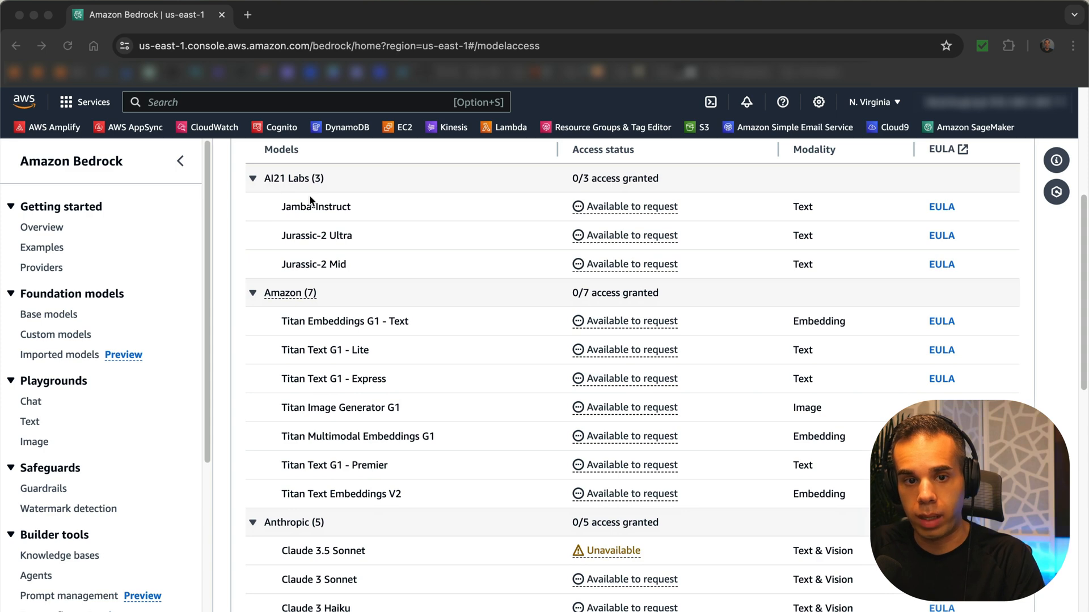
scroll("down", 3)
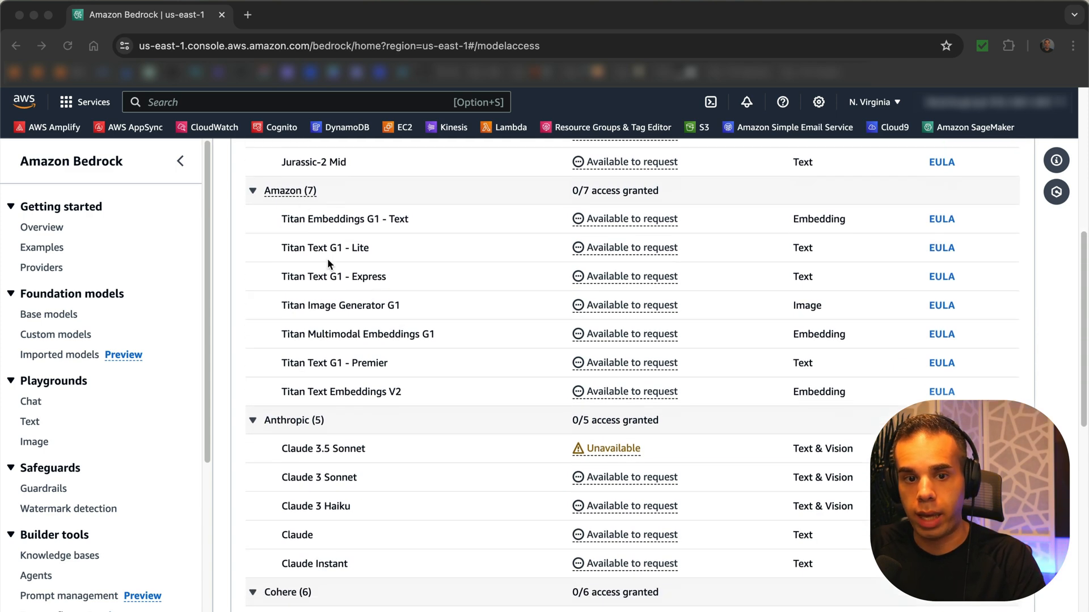
scroll("down", 3)
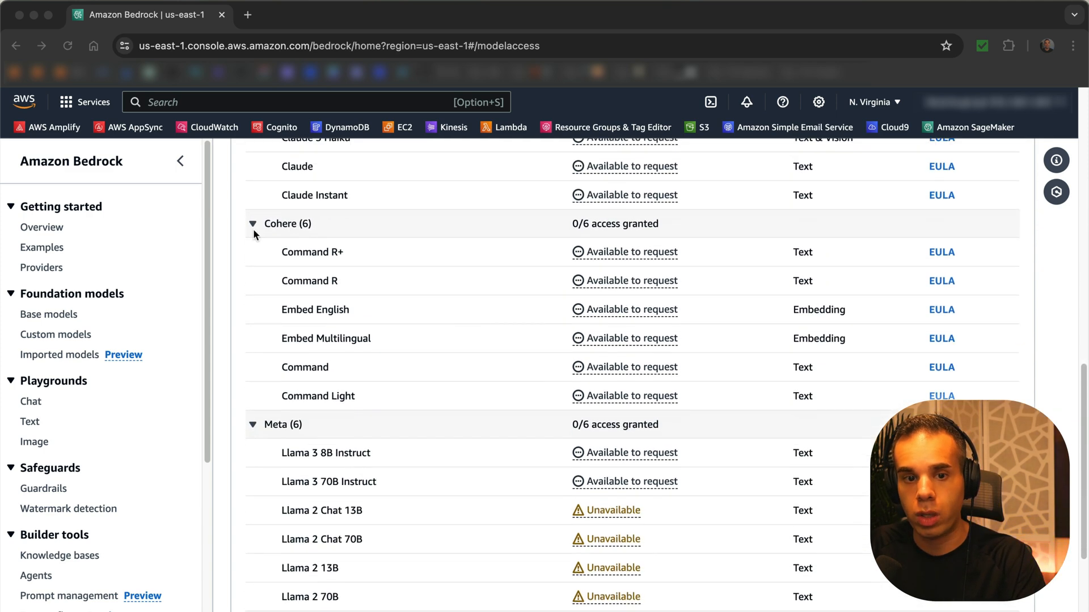
scroll("down", 3)
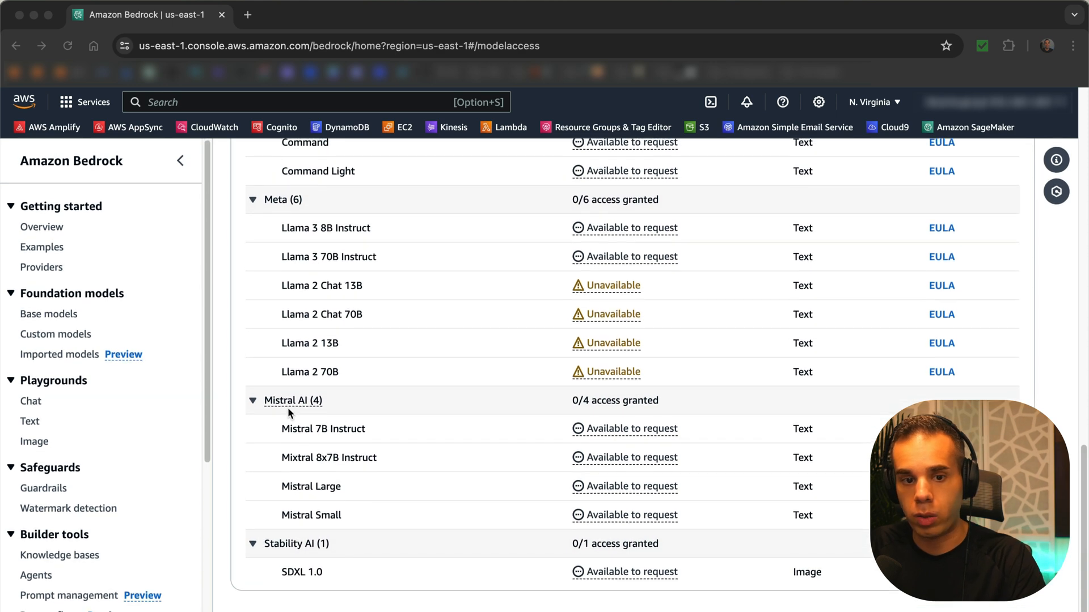
scroll("up", 3)
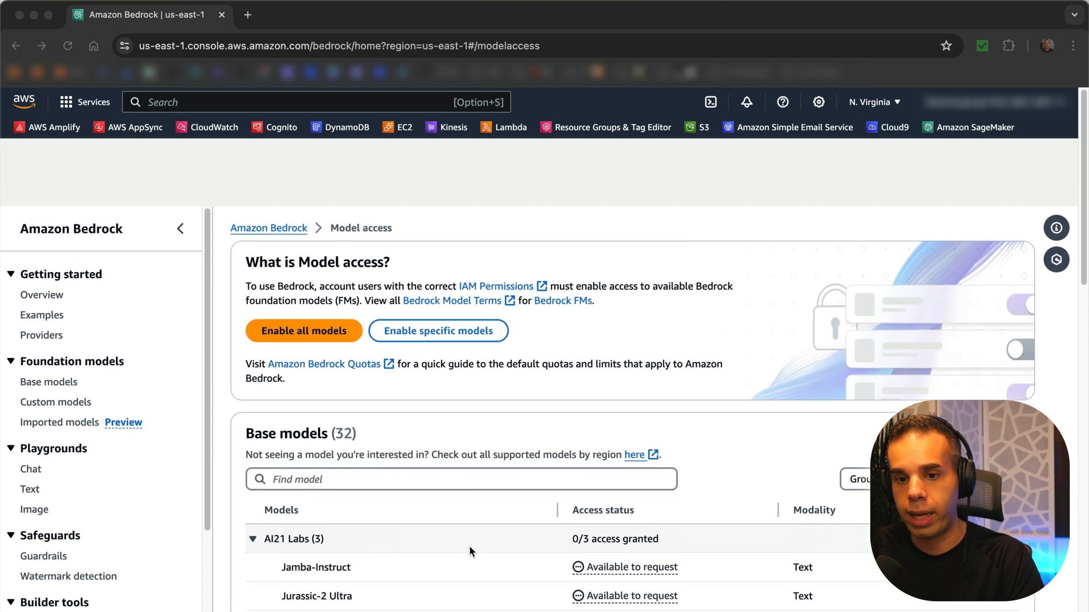
scroll("down", 3)
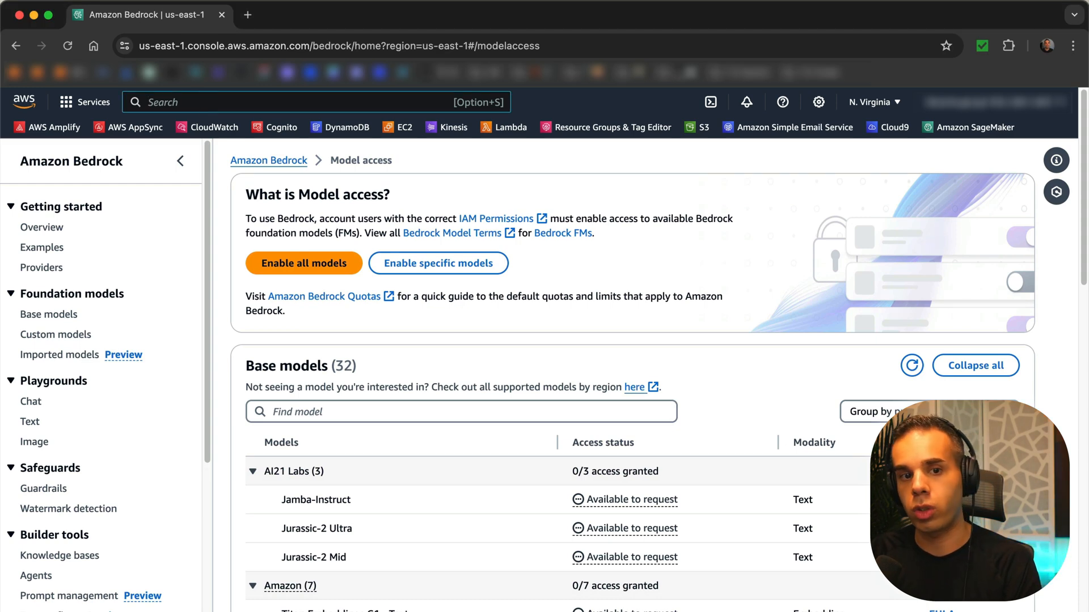
type("amazon bed")
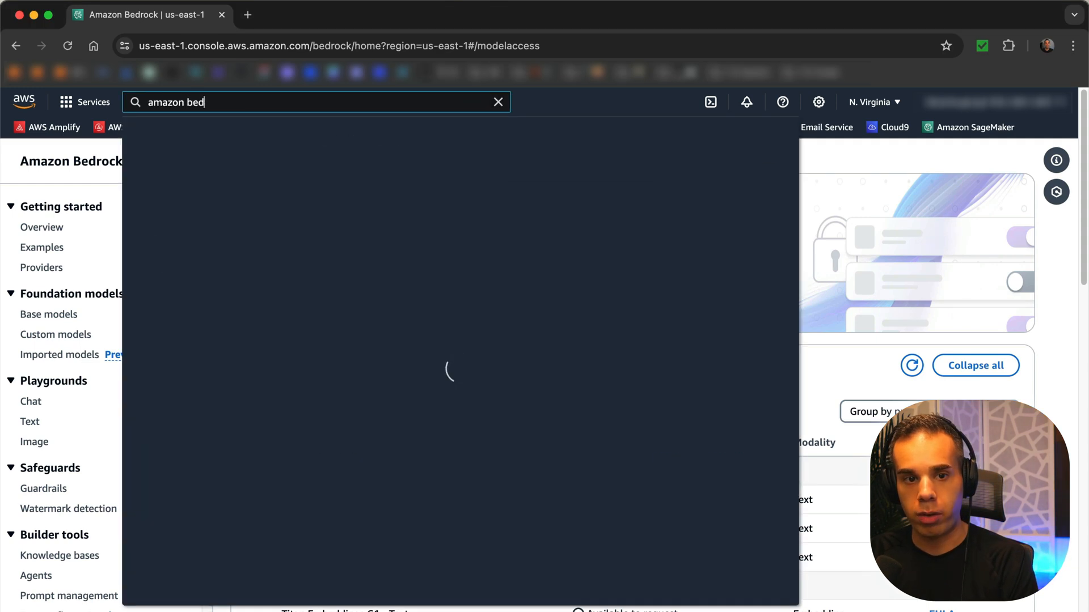
type("rock")
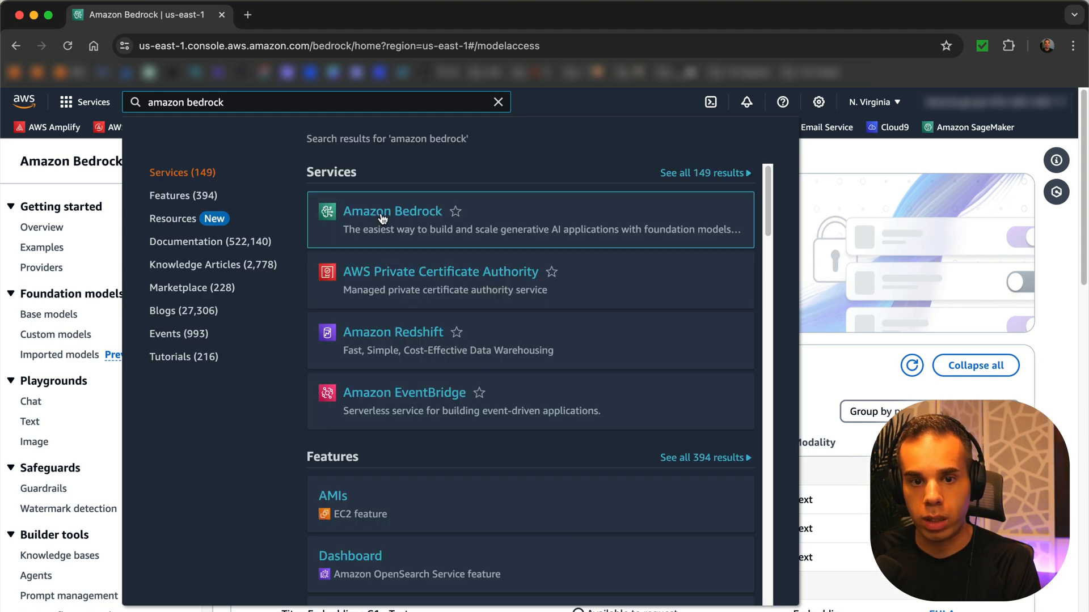
left_click(391, 211)
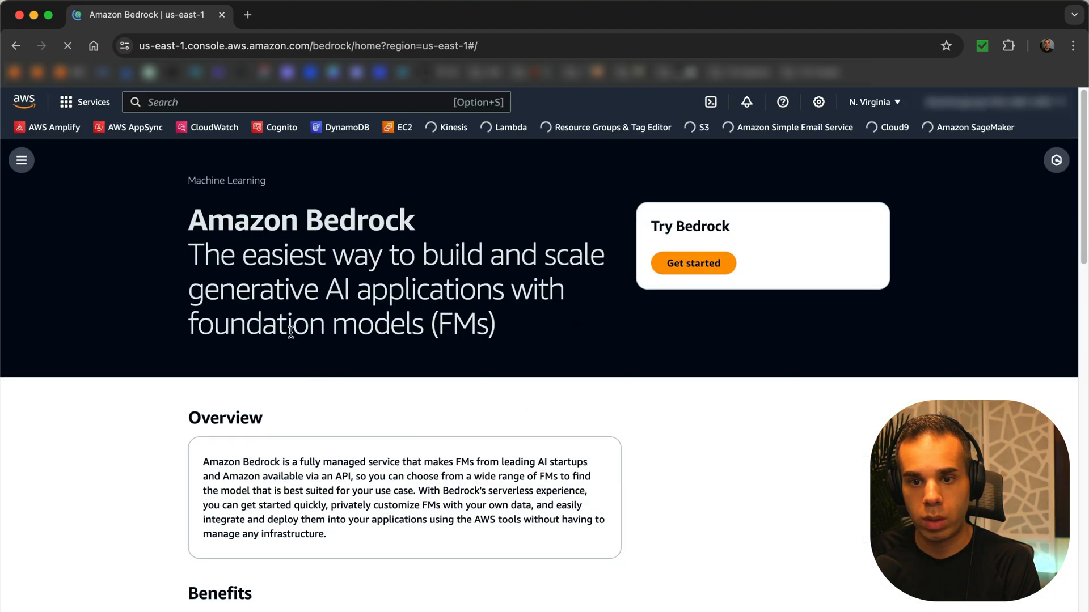
left_click(692, 263)
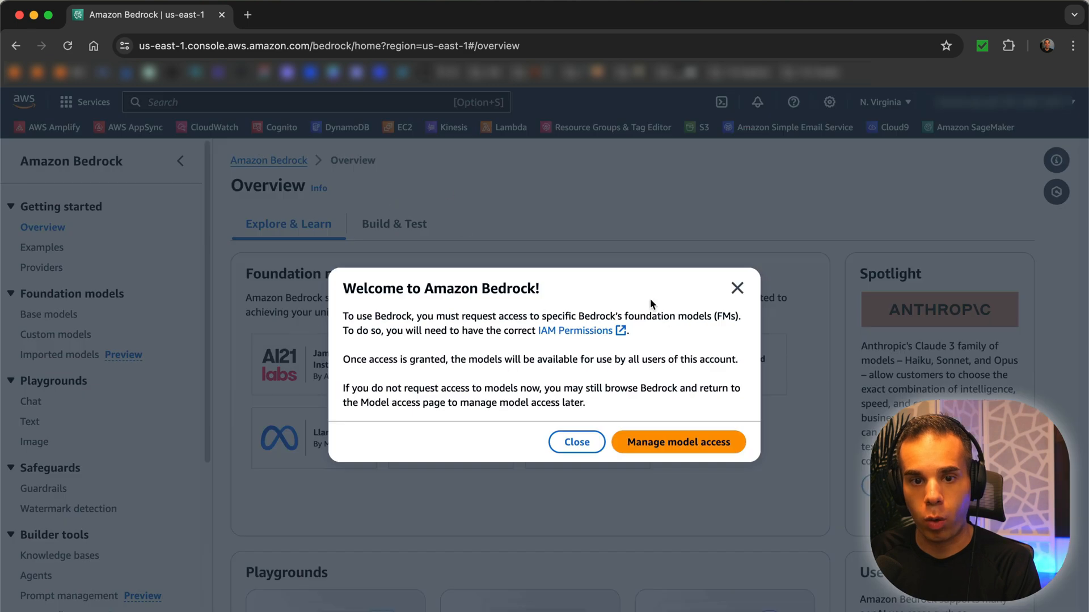
mouse_move(679, 443)
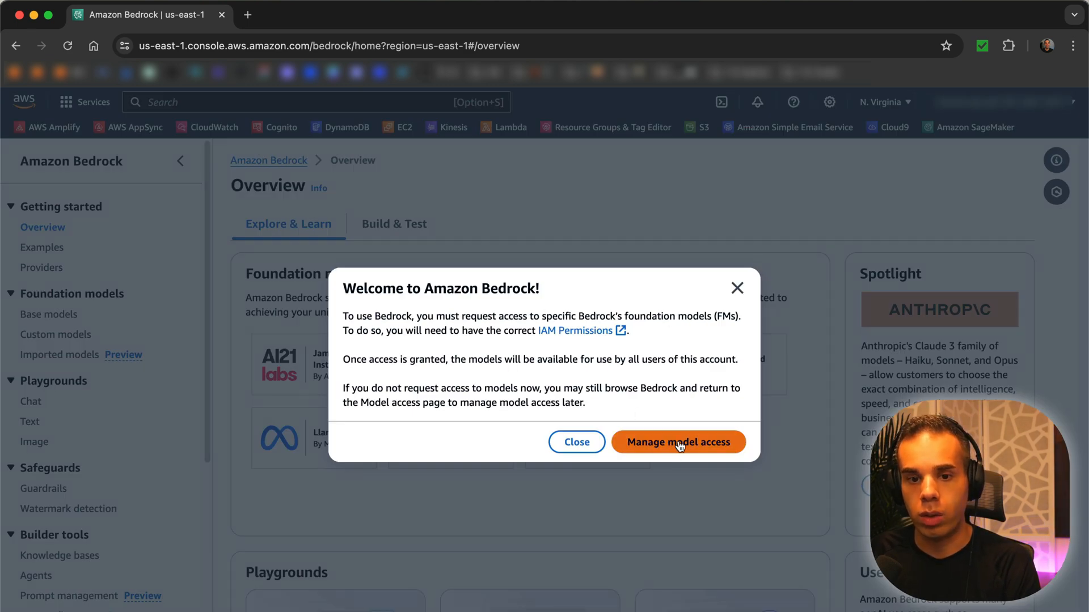
Step: Choose Manage model access from the Welcome to Amazon Bedrock dialog
left_click(678, 442)
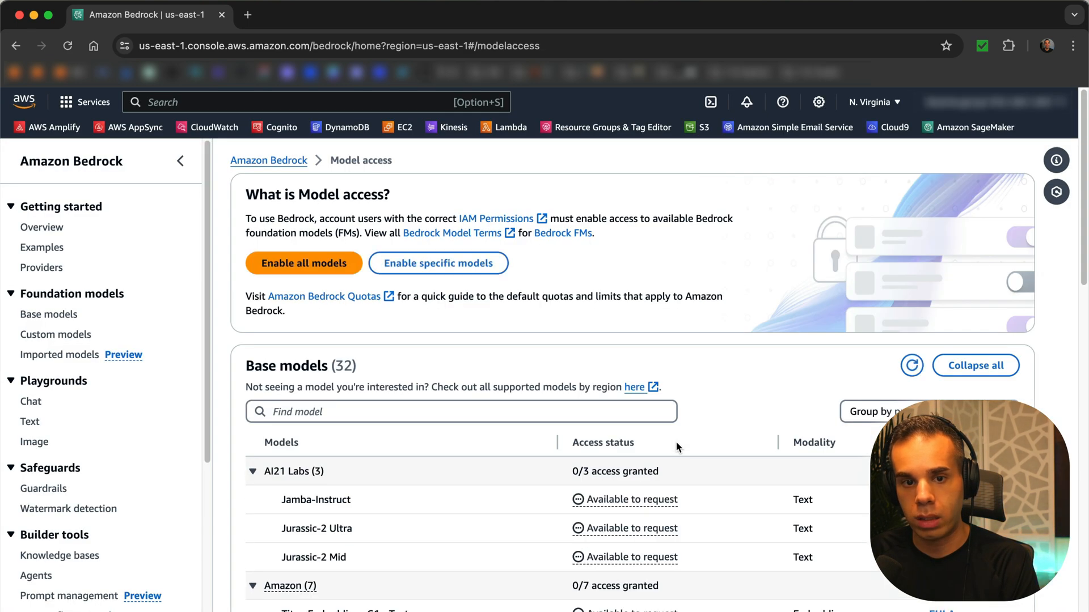
mouse_move(330, 213)
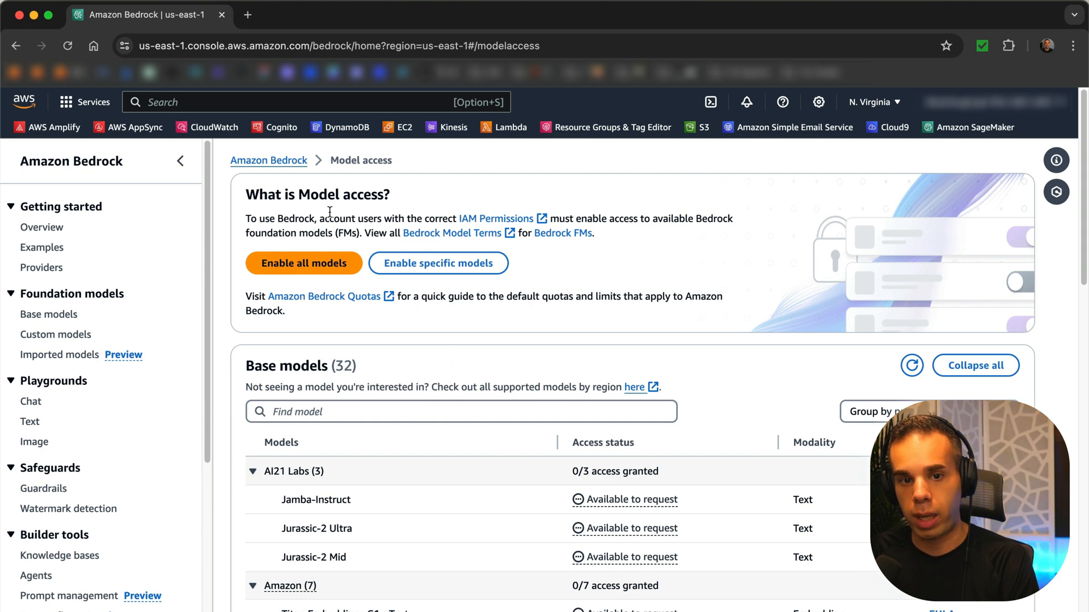
mouse_move(368, 208)
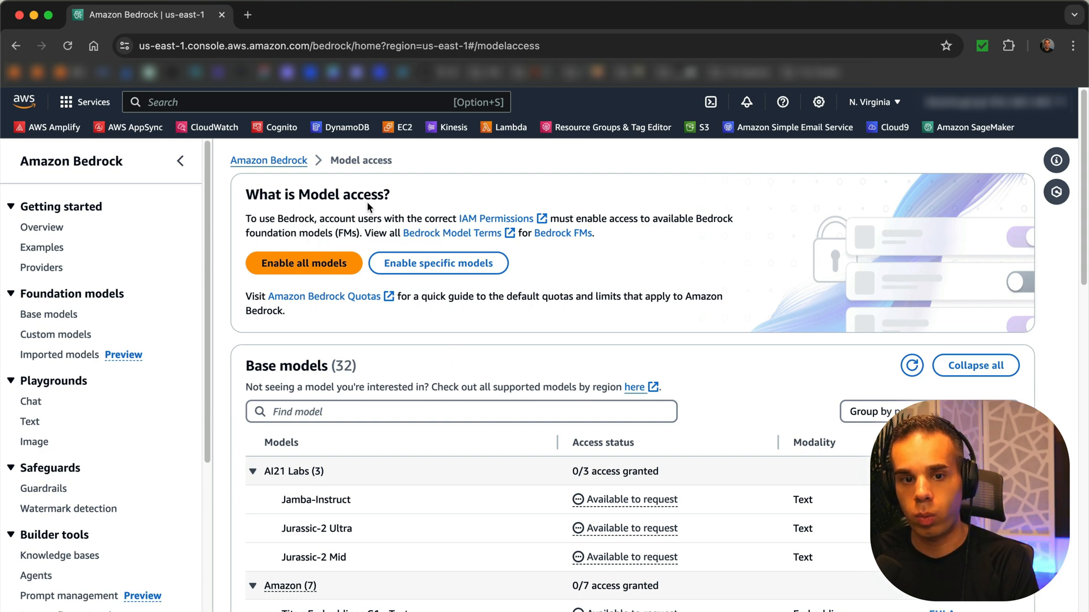
mouse_move(242, 222)
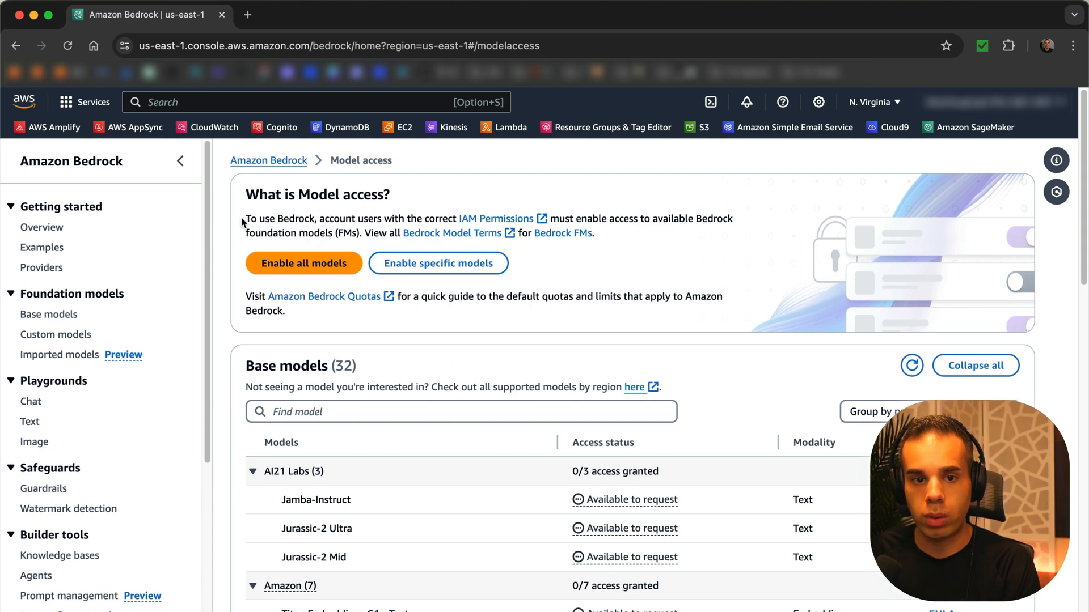
mouse_move(624, 231)
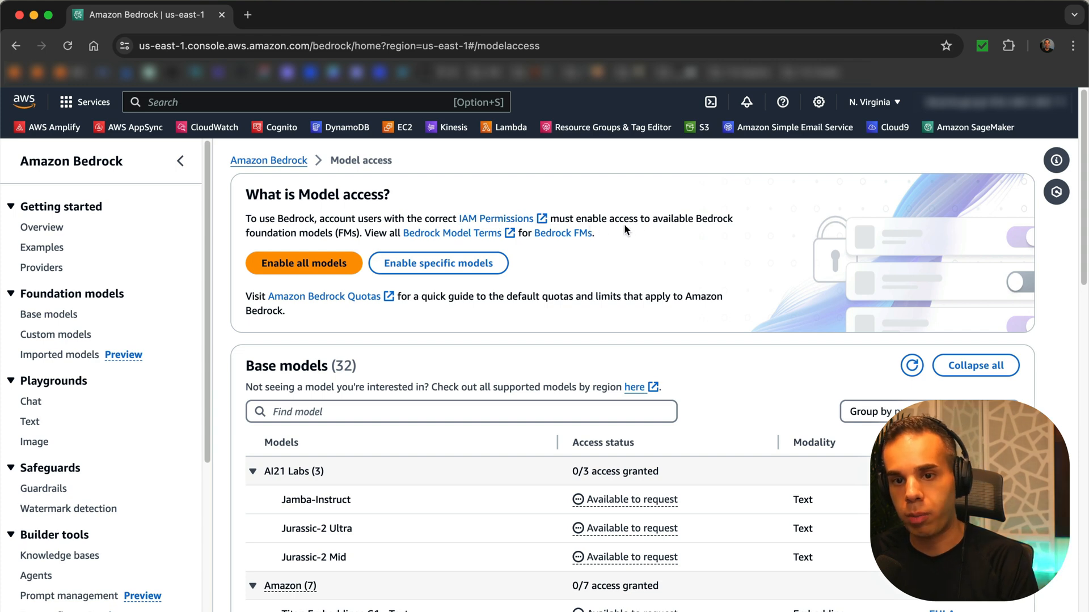
mouse_move(904, 202)
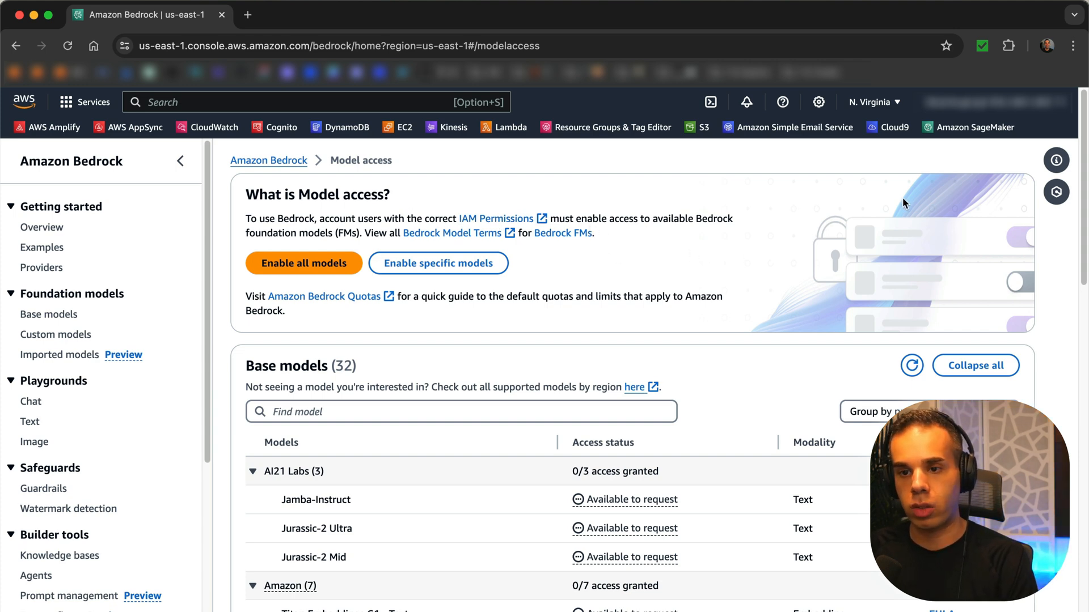
mouse_move(303, 263)
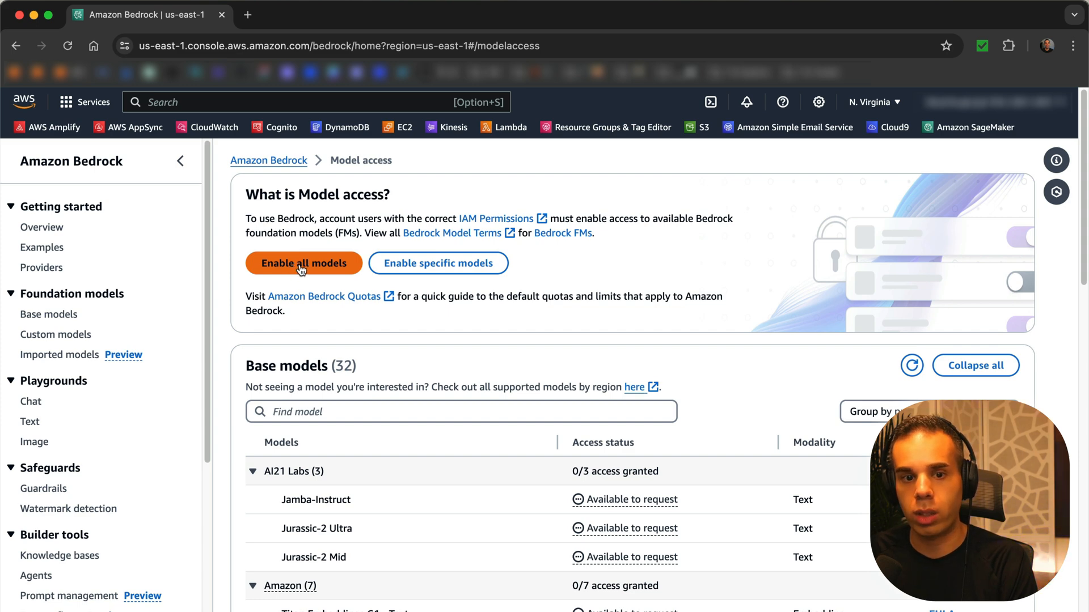
Step: Select all 32 base models for access and confirm the Anthropic models are checked
left_click(304, 263)
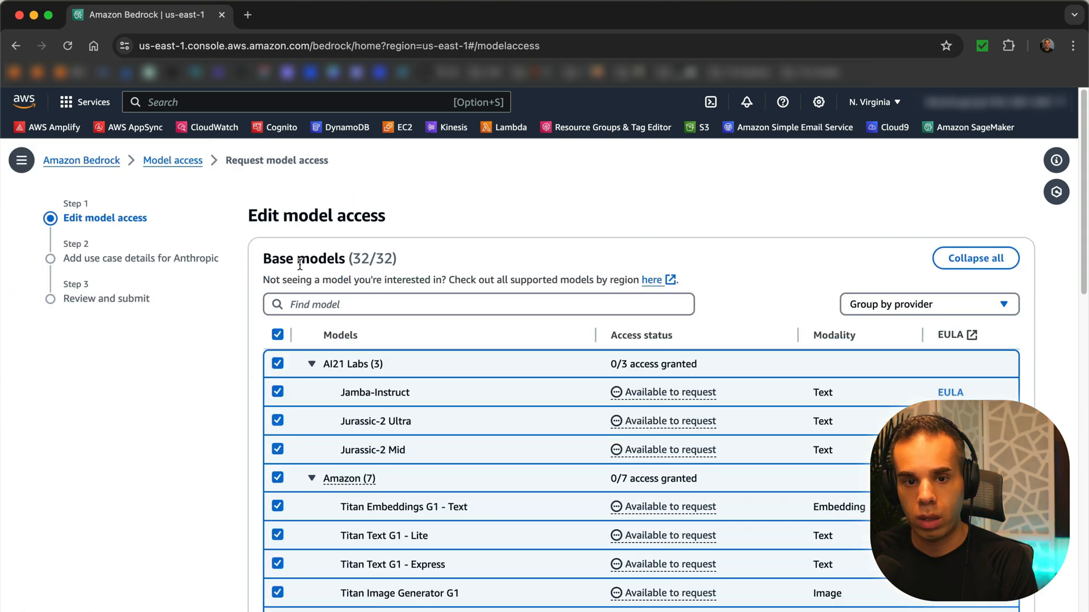
scroll("down", 3)
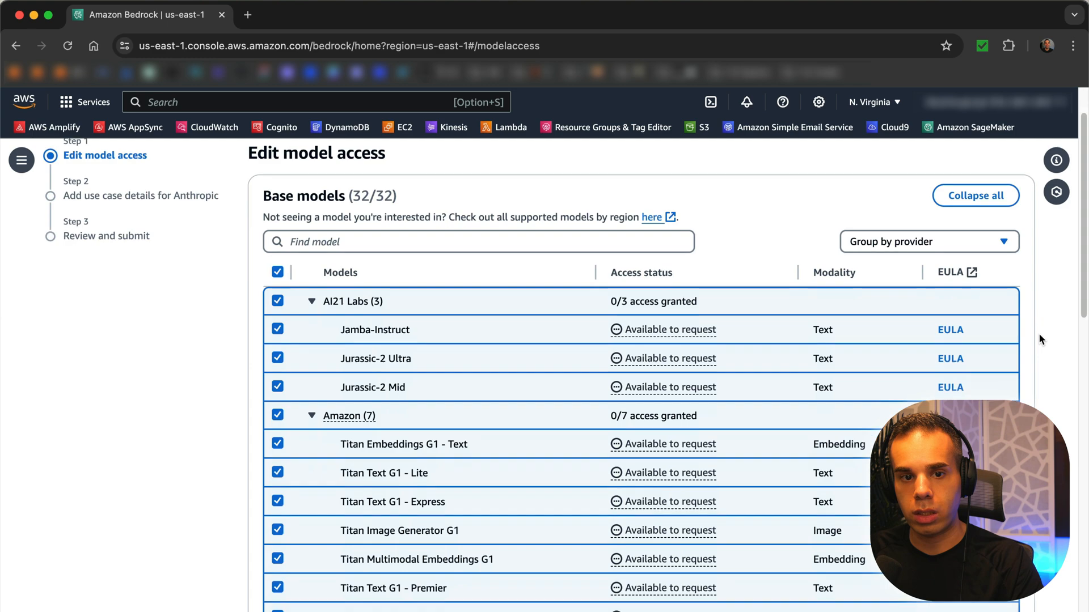
scroll("down", 3)
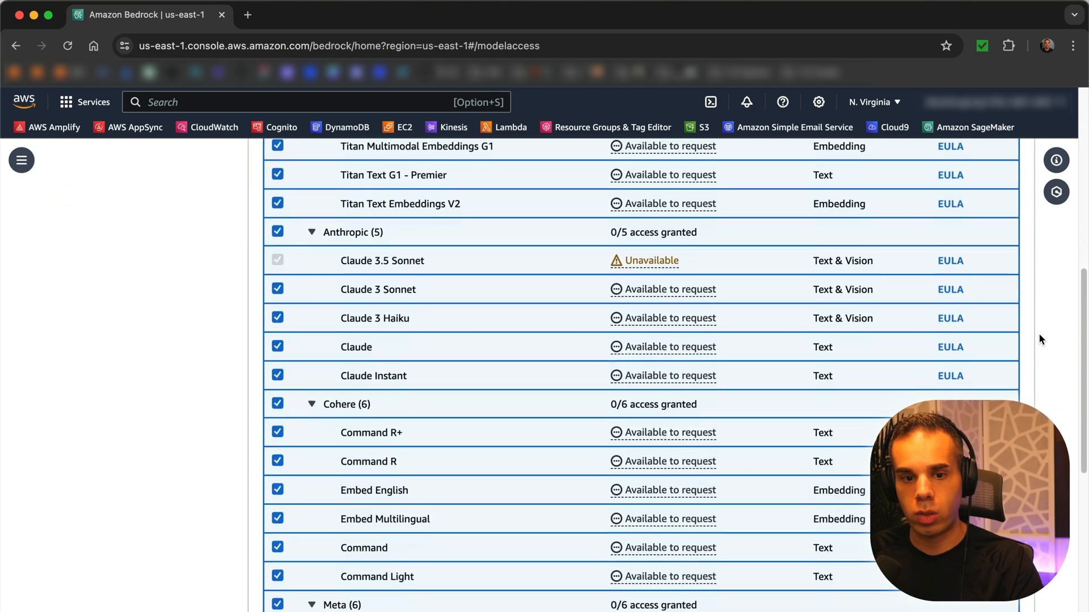
scroll("down", 3)
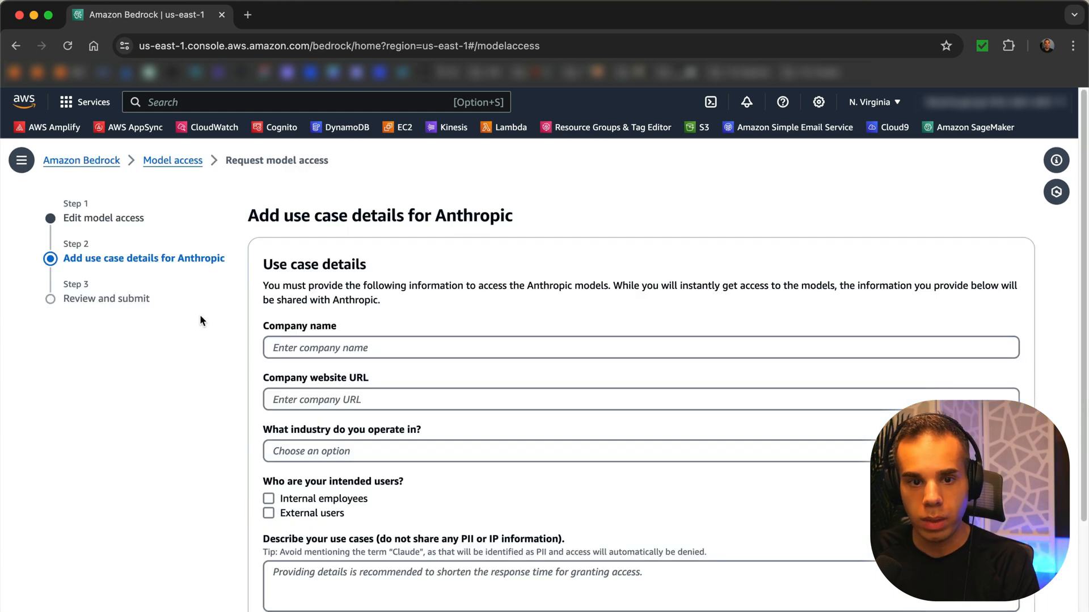
mouse_move(255, 362)
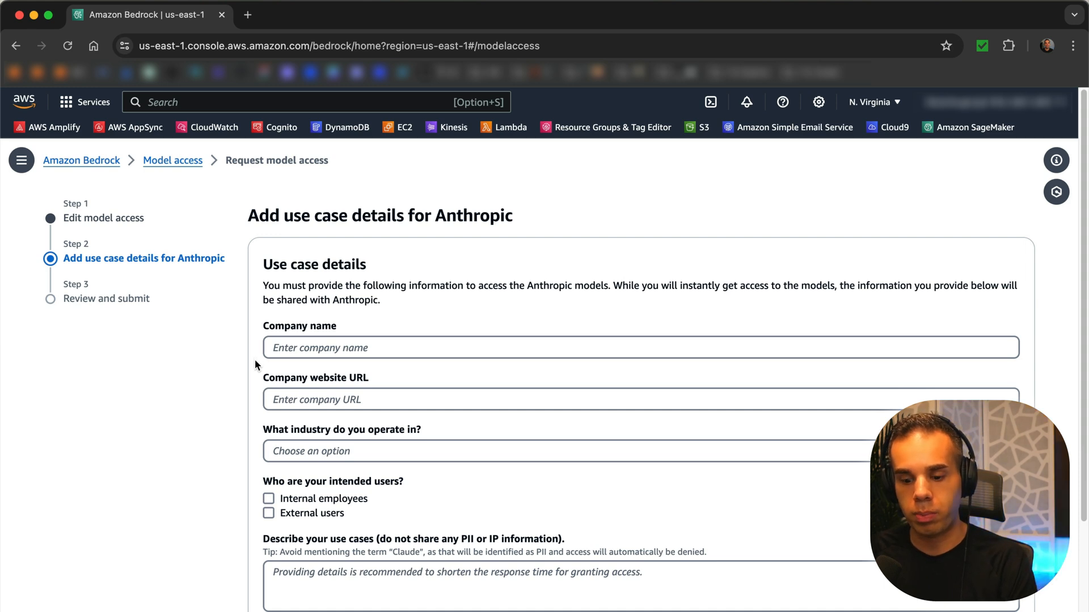
Step: Scroll the Review and submit page listing the 32 model access modifications
scroll("down", 3)
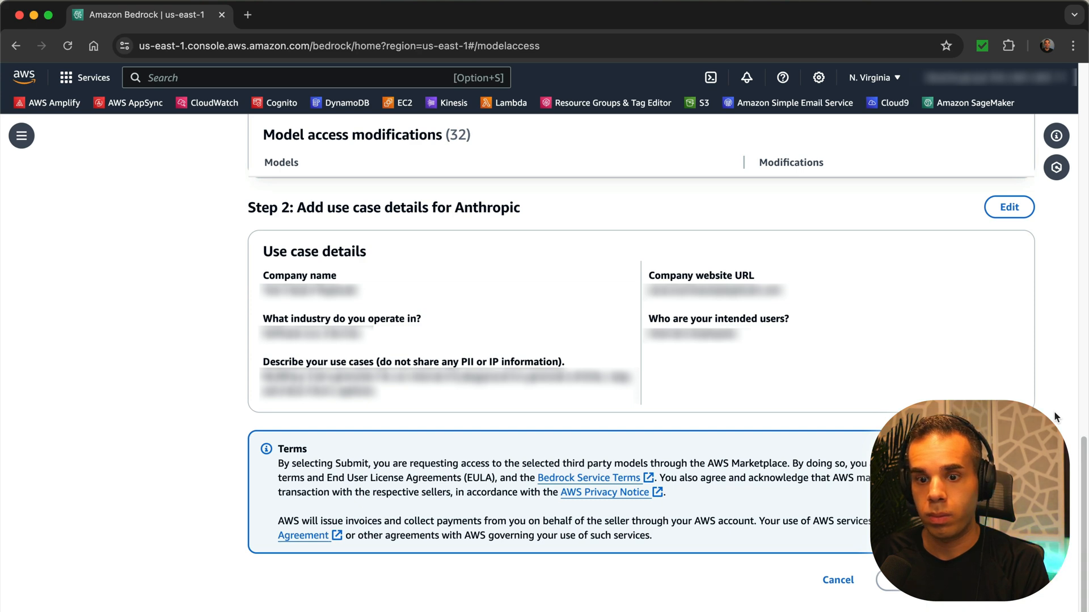
Step: Submit the model access request for all selected base models
left_click(896, 580)
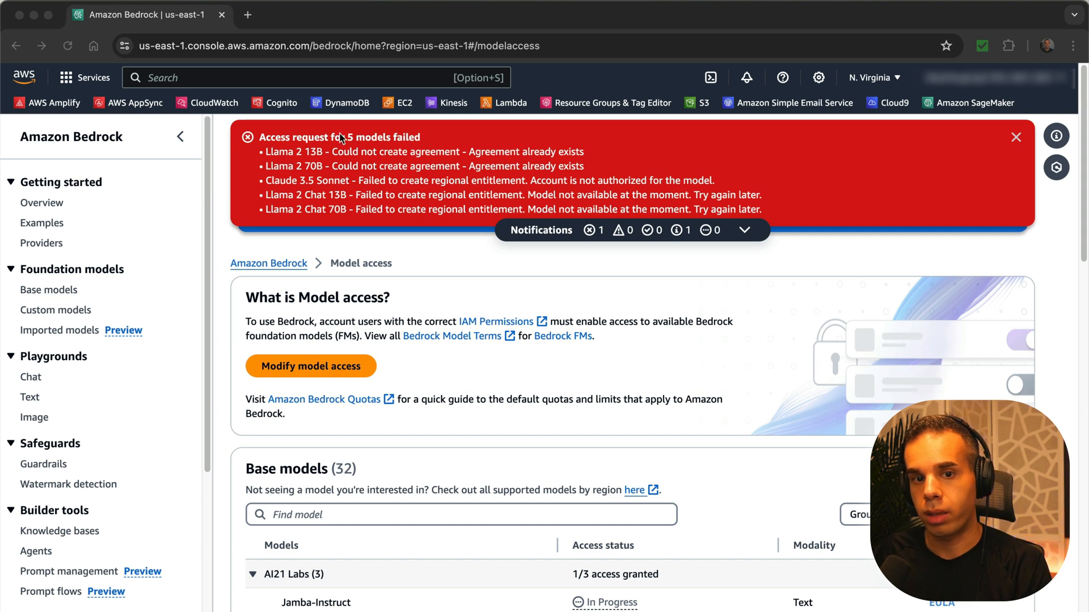
mouse_move(531, 159)
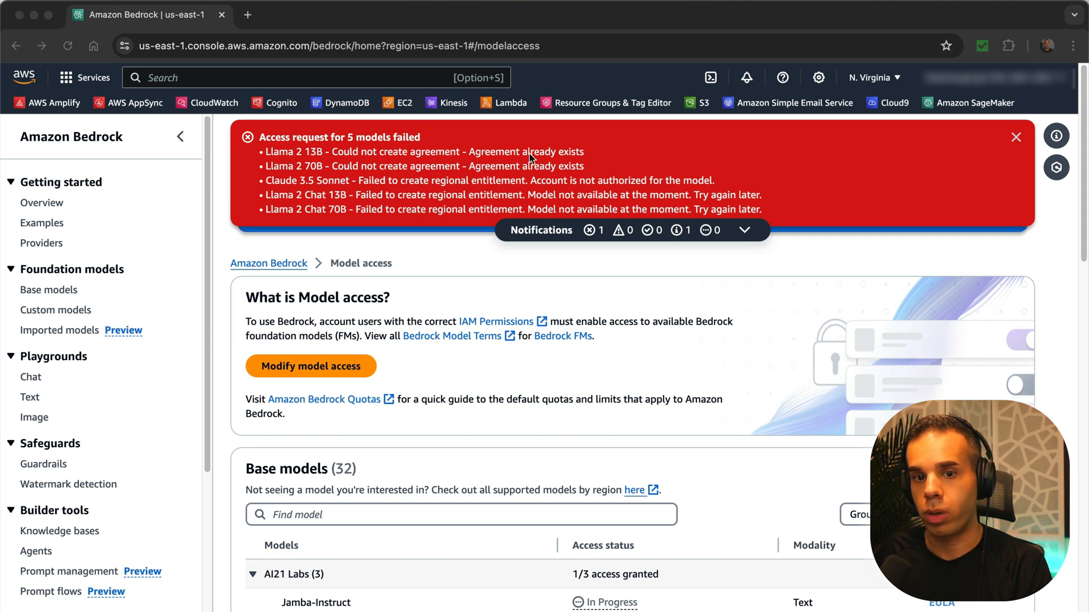
mouse_move(694, 206)
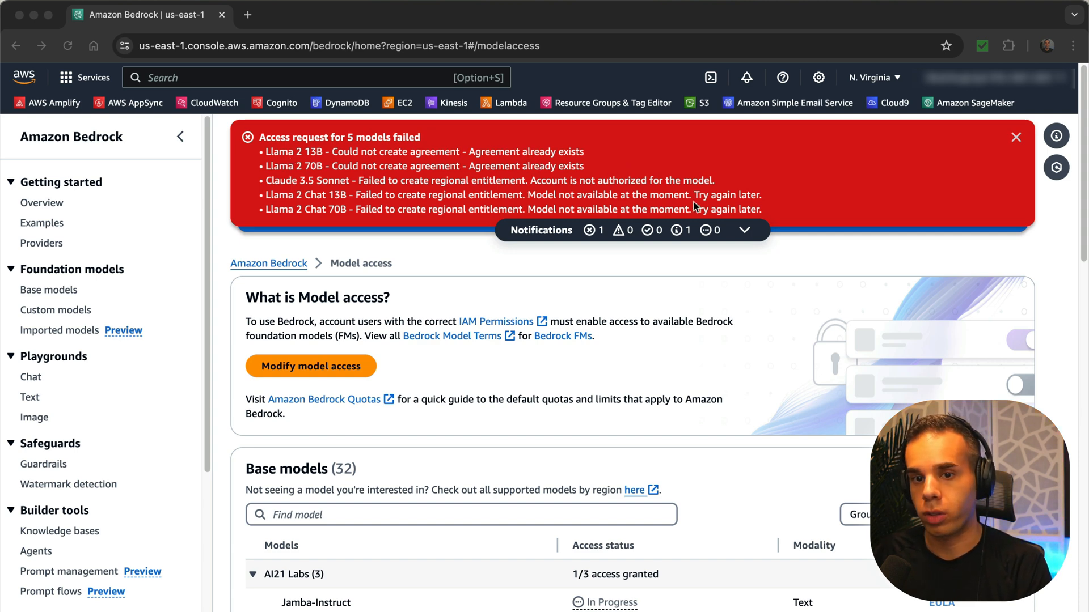
mouse_move(270, 211)
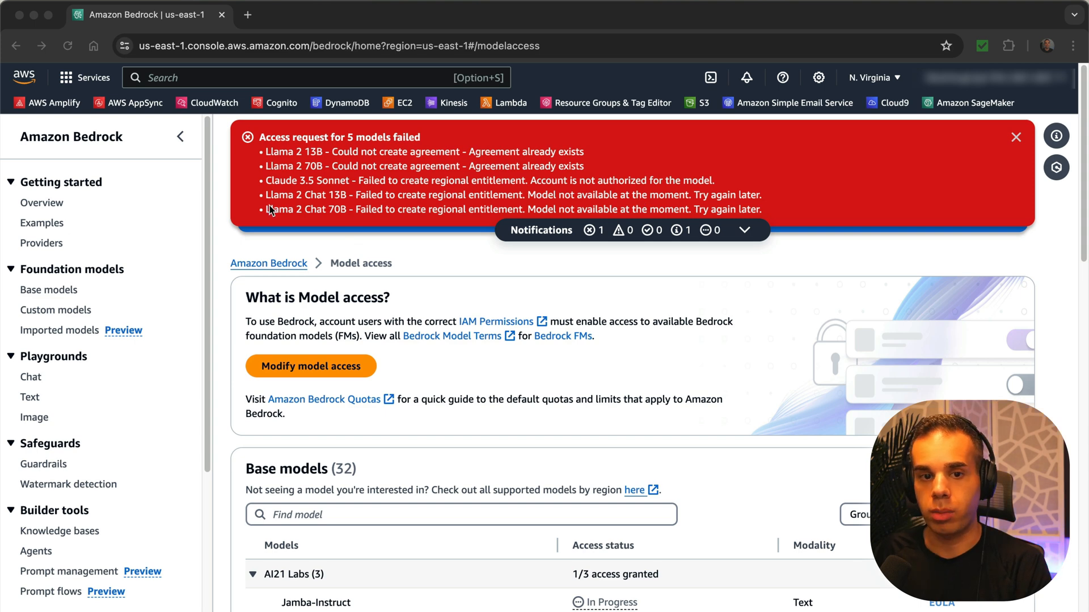
mouse_move(287, 223)
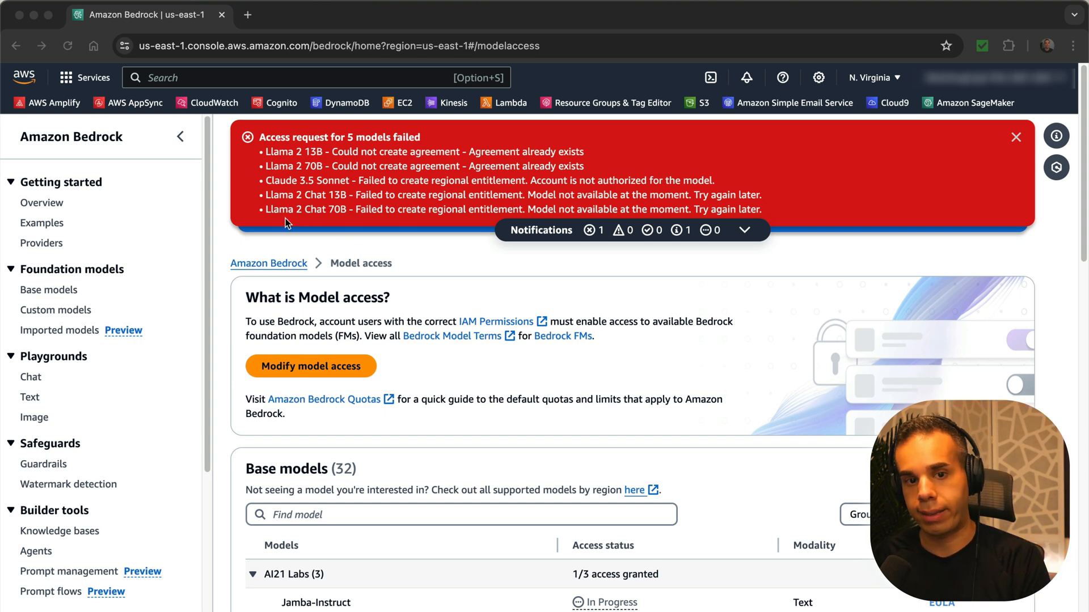
mouse_move(311, 204)
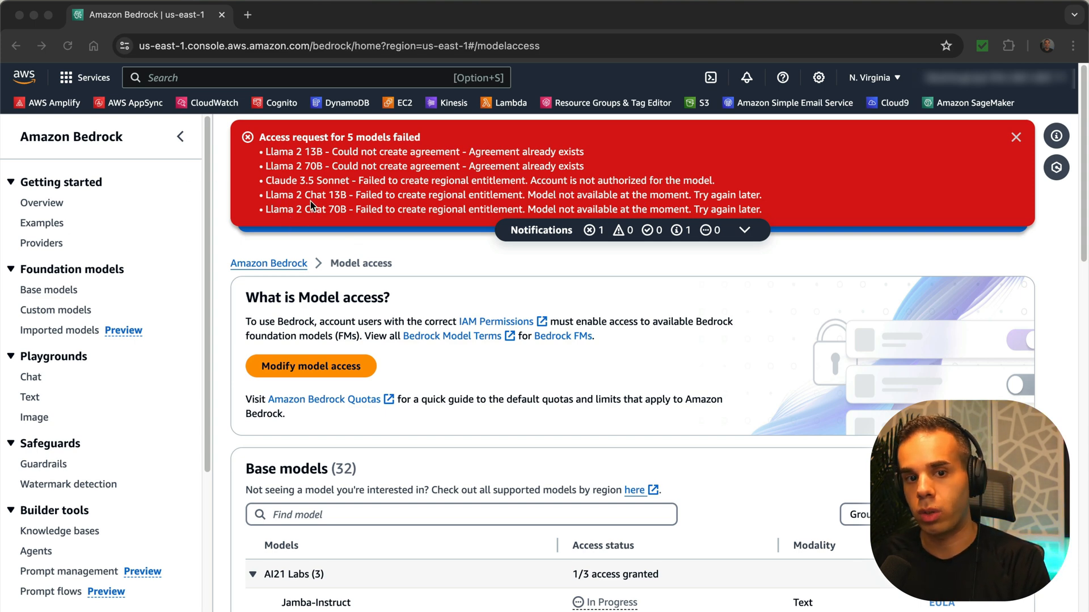
mouse_move(517, 221)
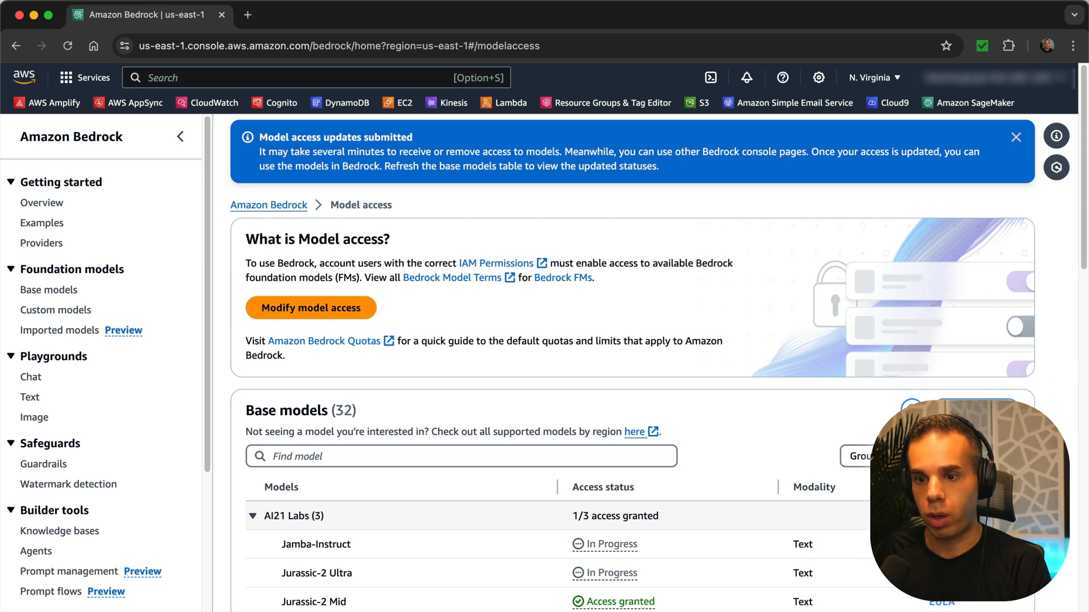
Step: Scroll through the Base models table reviewing each model's Access status
scroll("down", 3)
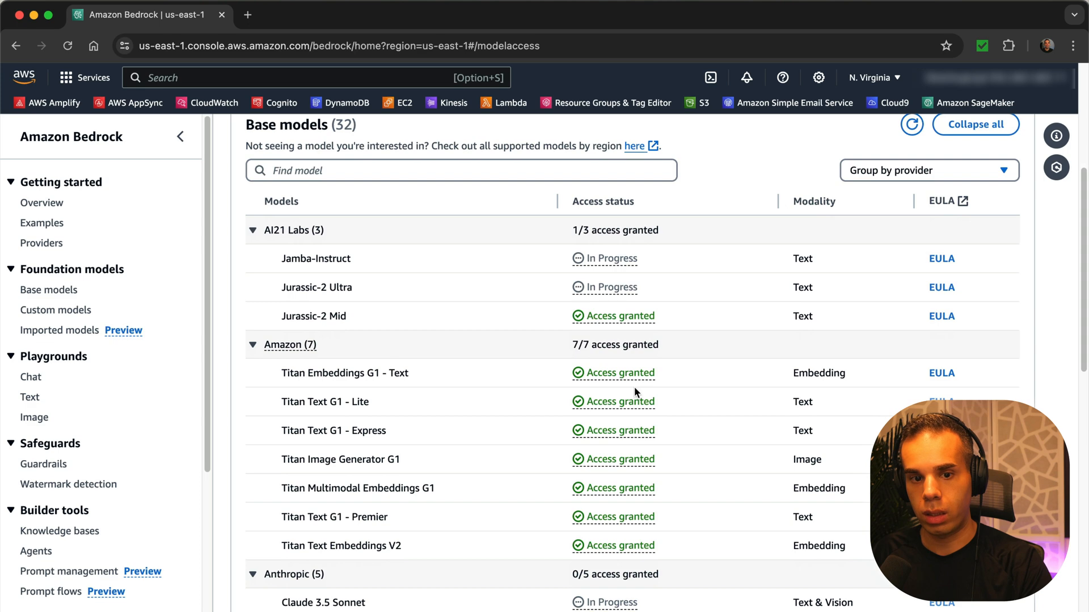
scroll("down", 3)
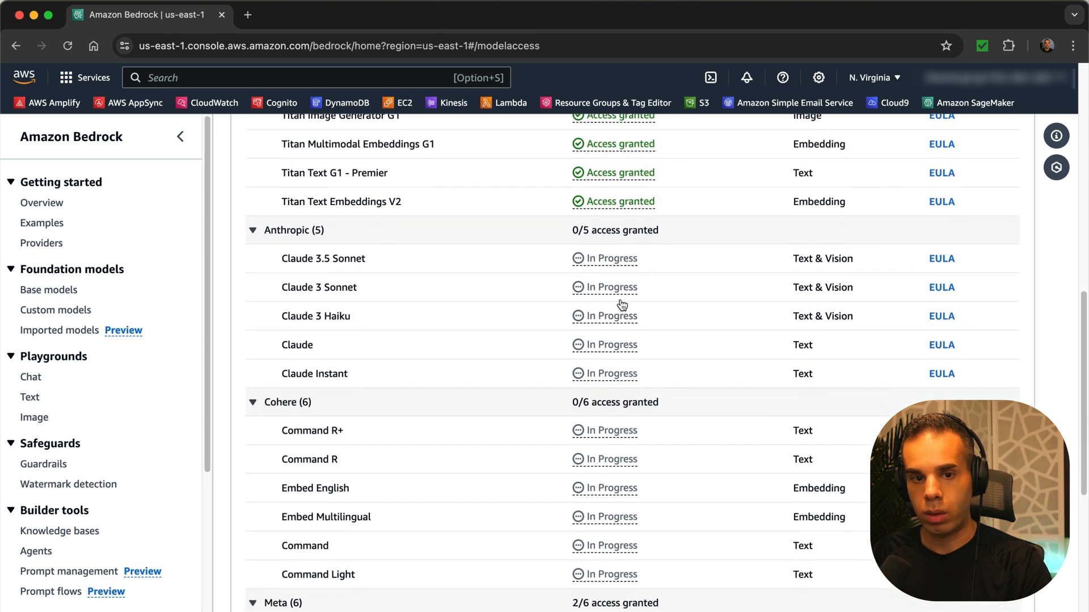
scroll("down", 3)
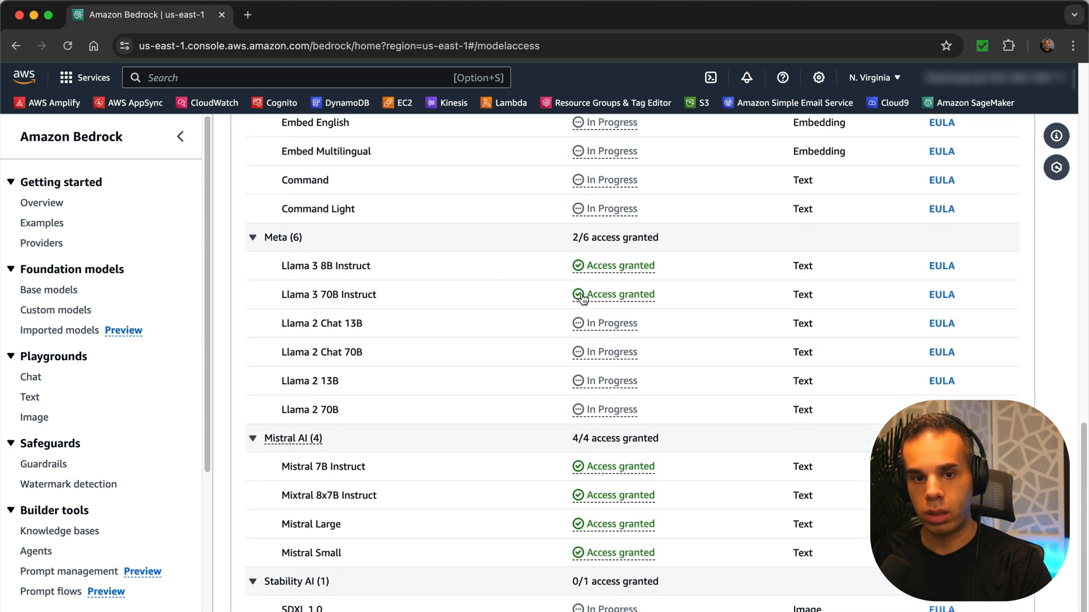
scroll("down", 3)
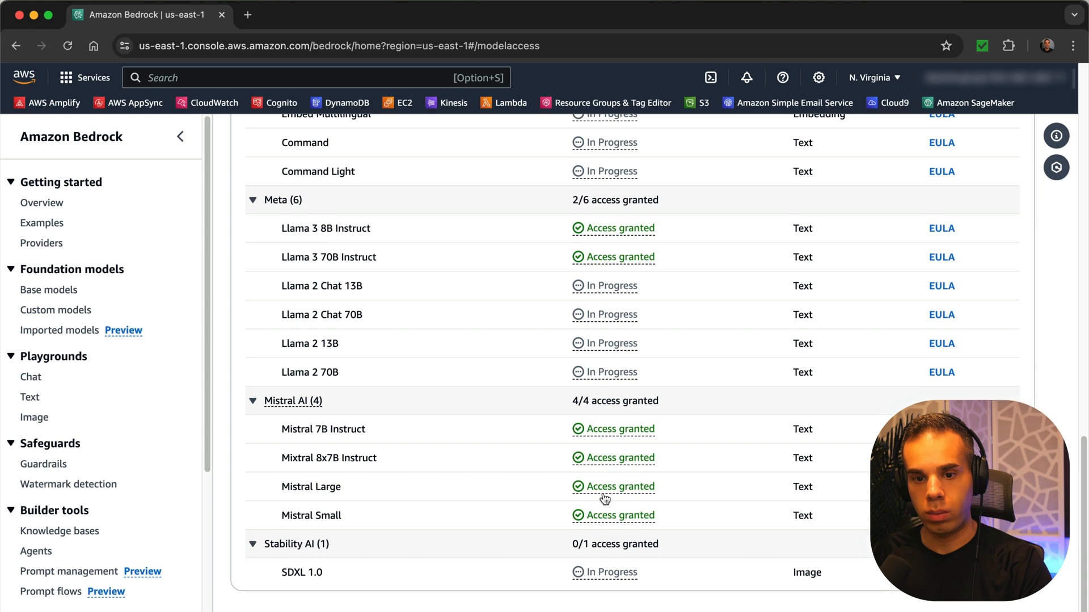
scroll("up", 3)
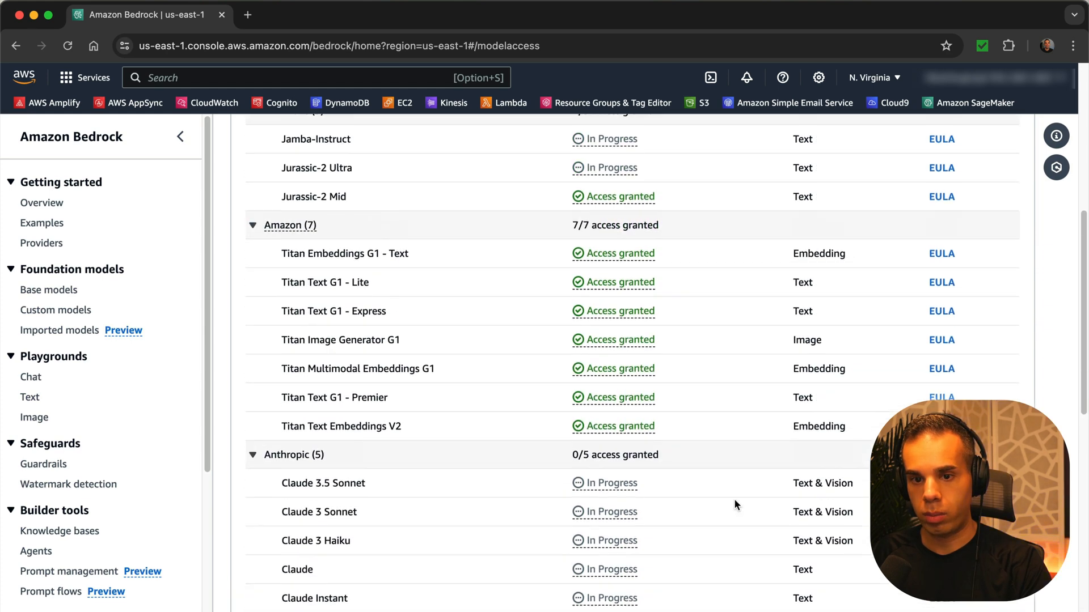
scroll("up", 3)
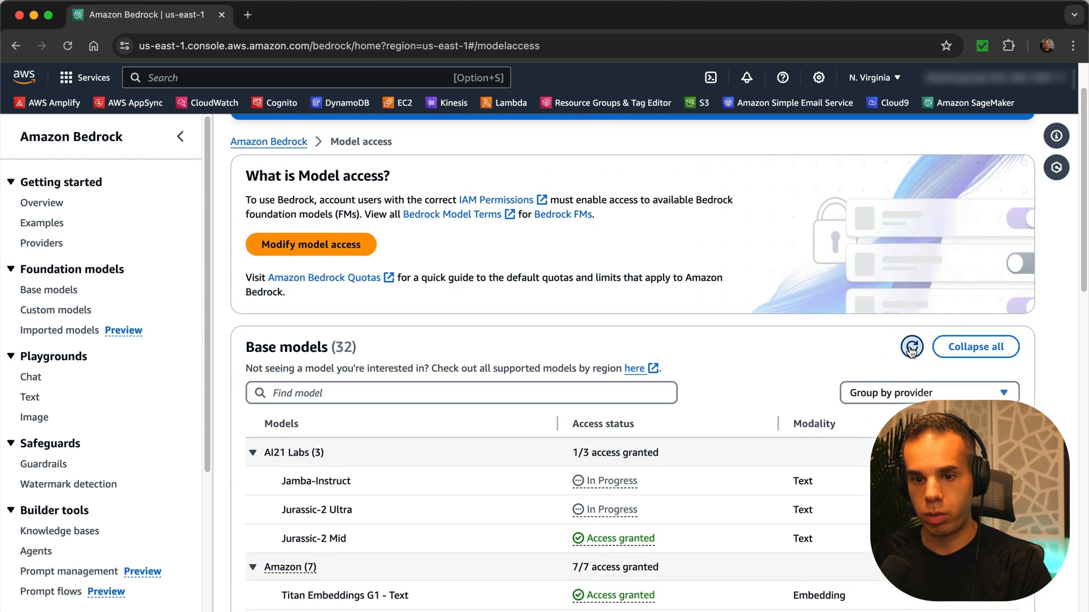
scroll("down", 3)
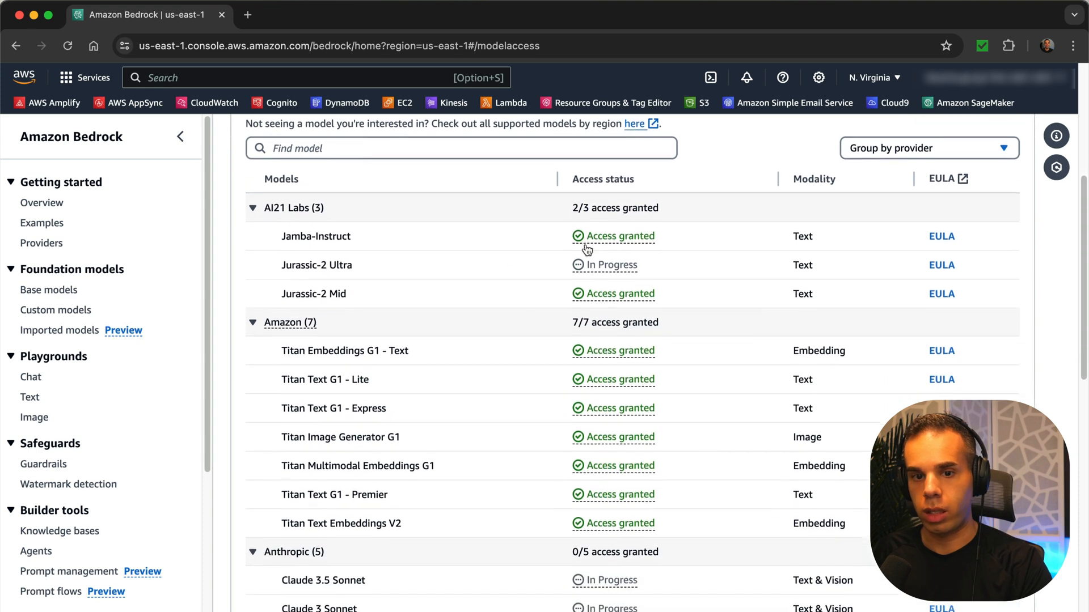
scroll("down", 3)
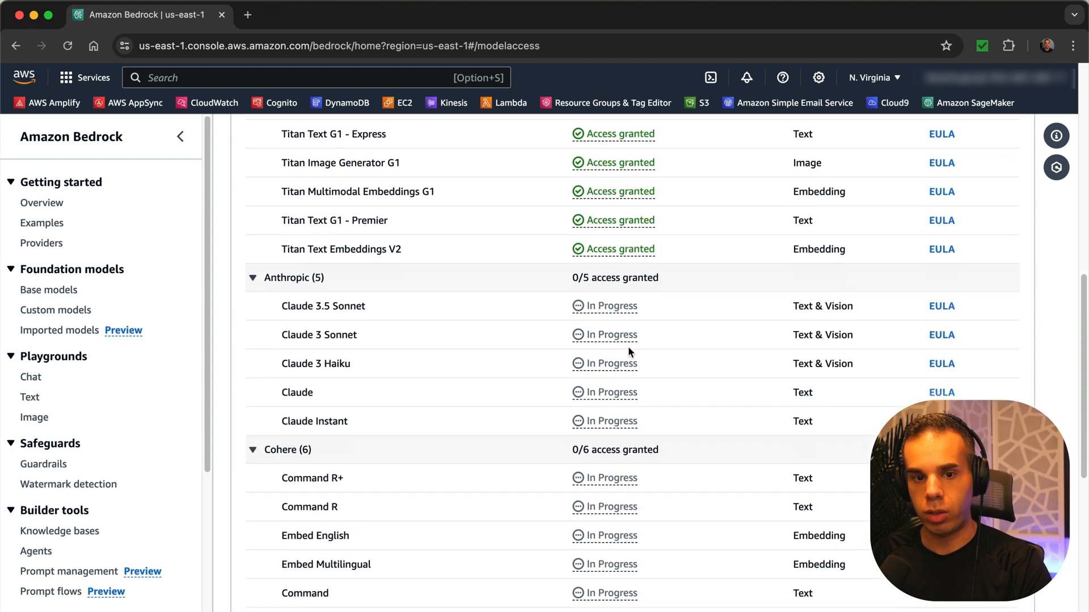
scroll("down", 3)
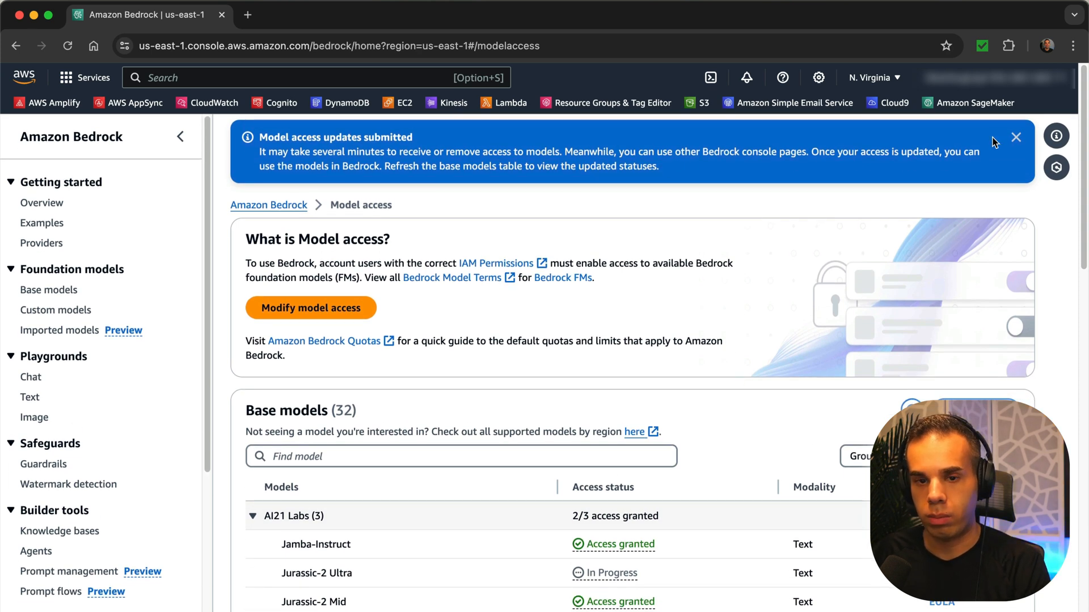
Step: Dismiss the access-updates notice and scroll the Base models list to check granted statuses
left_click(1016, 137)
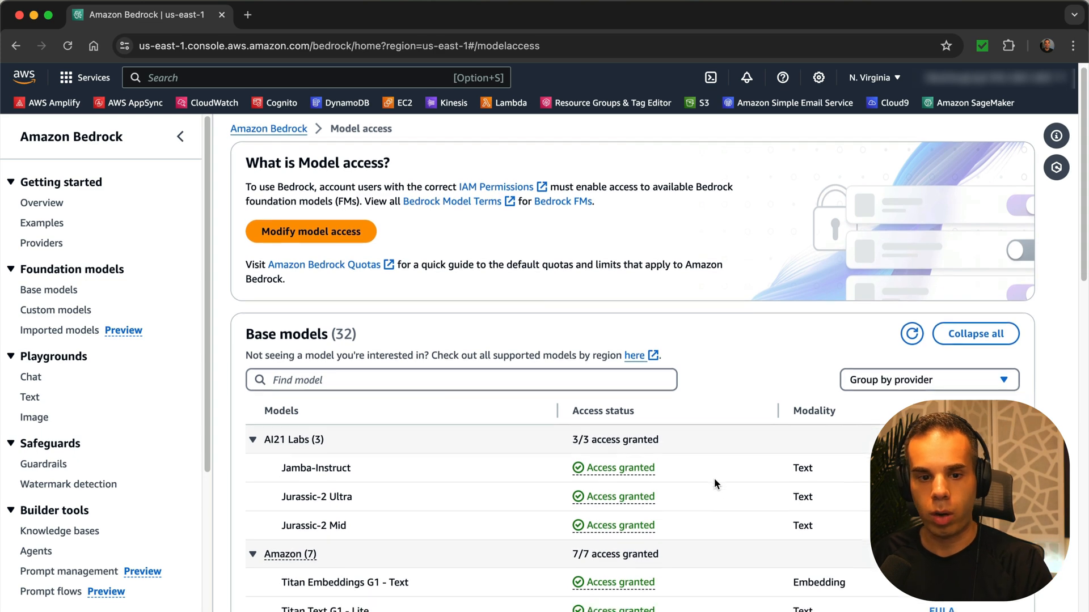
scroll("down", 3)
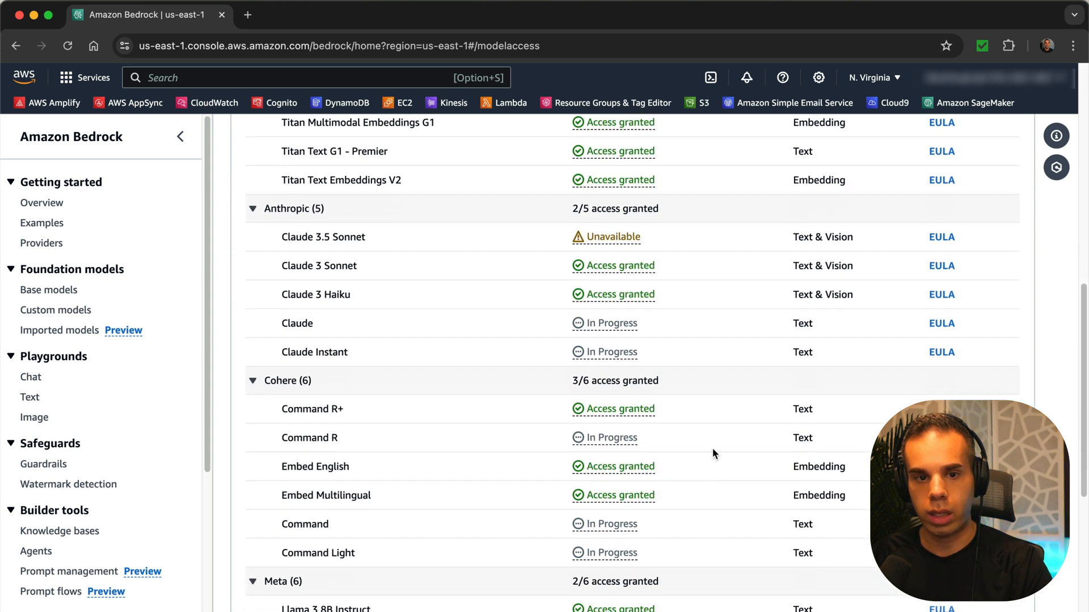
mouse_move(406, 313)
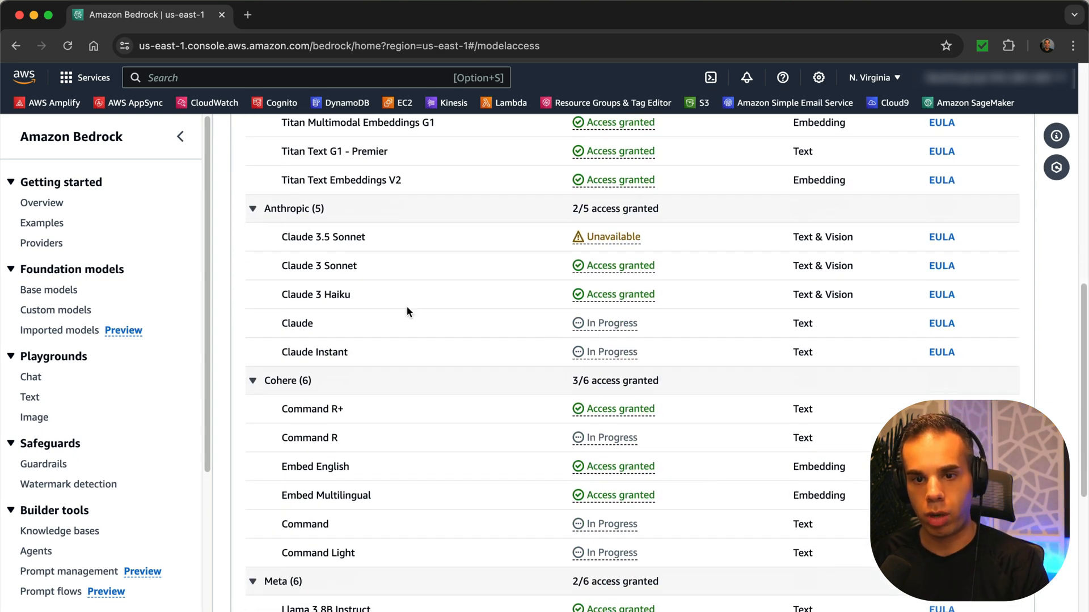
mouse_move(787, 343)
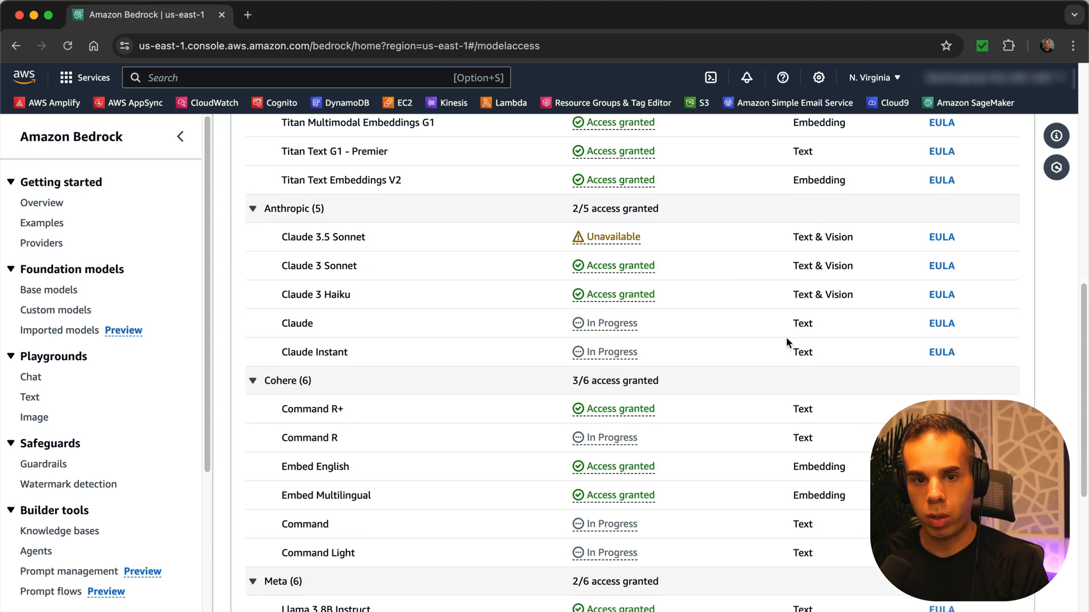
mouse_move(741, 329)
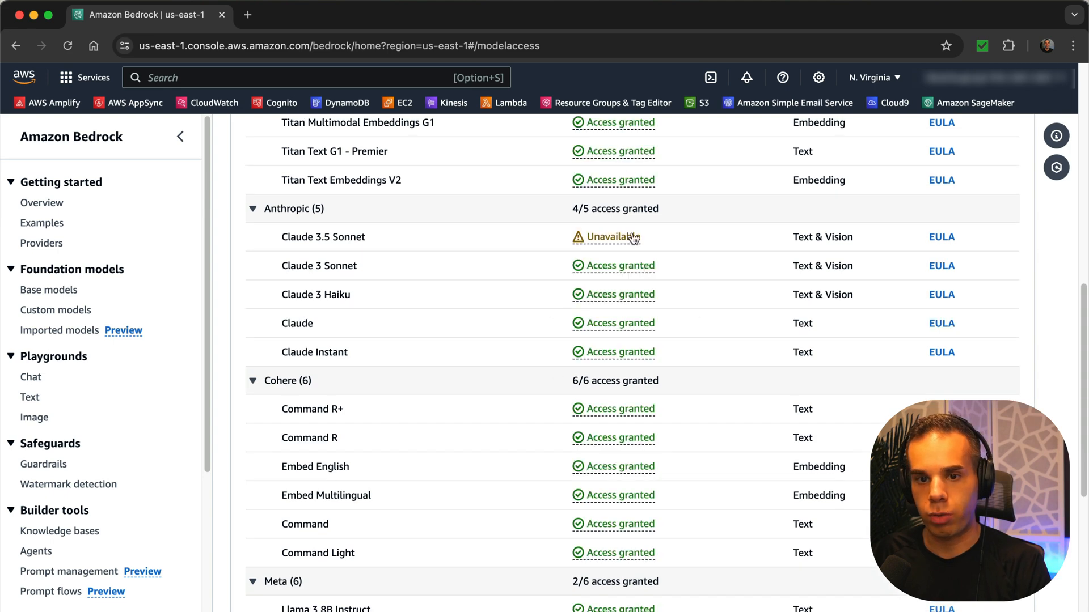
scroll("down", 3)
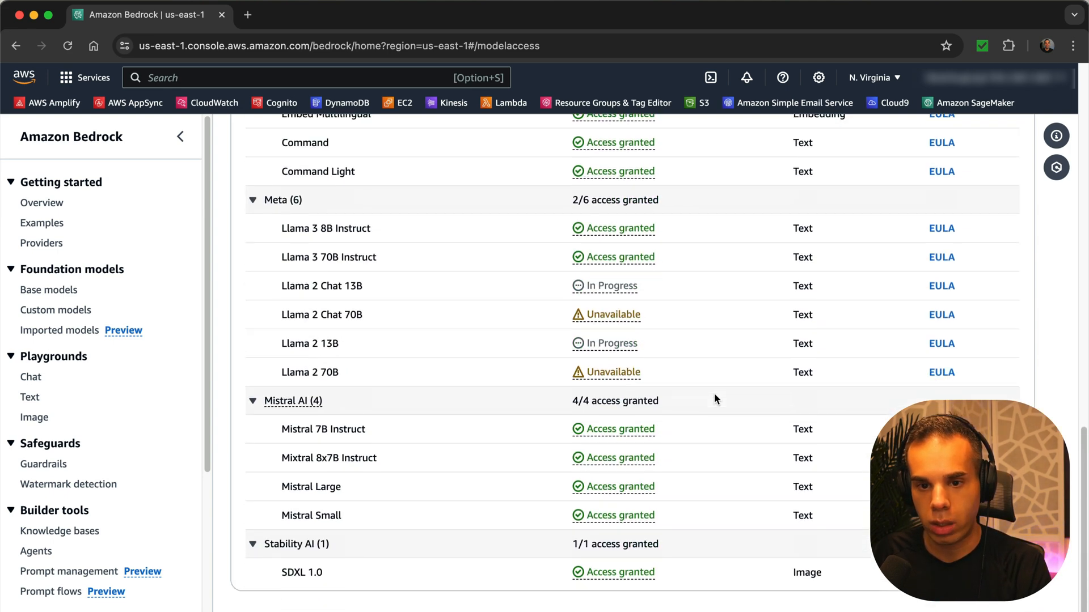
scroll("up", 3)
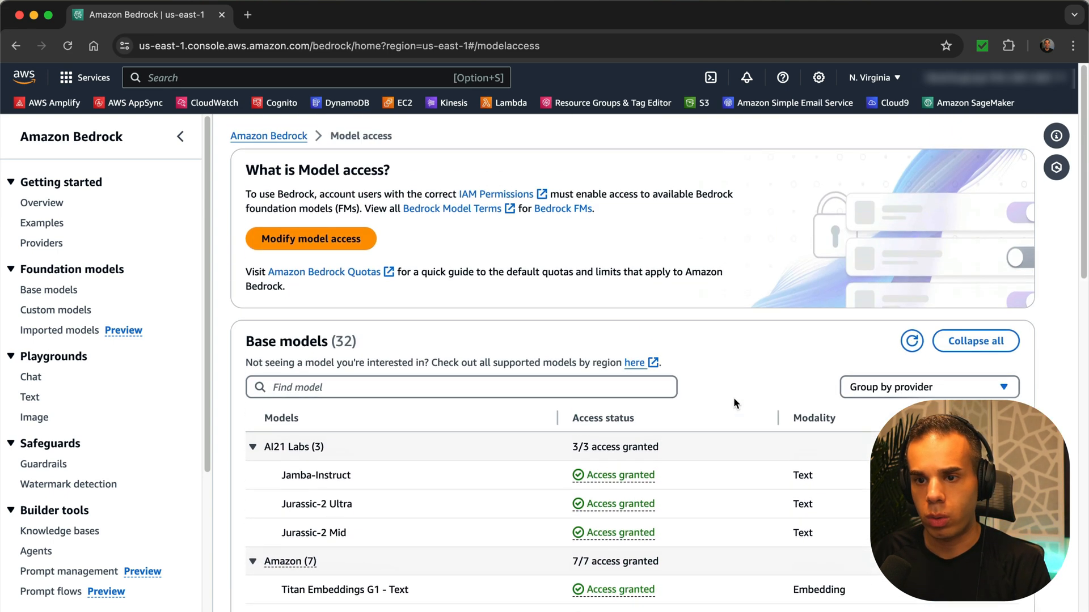
mouse_move(1051, 404)
type("iam identity center")
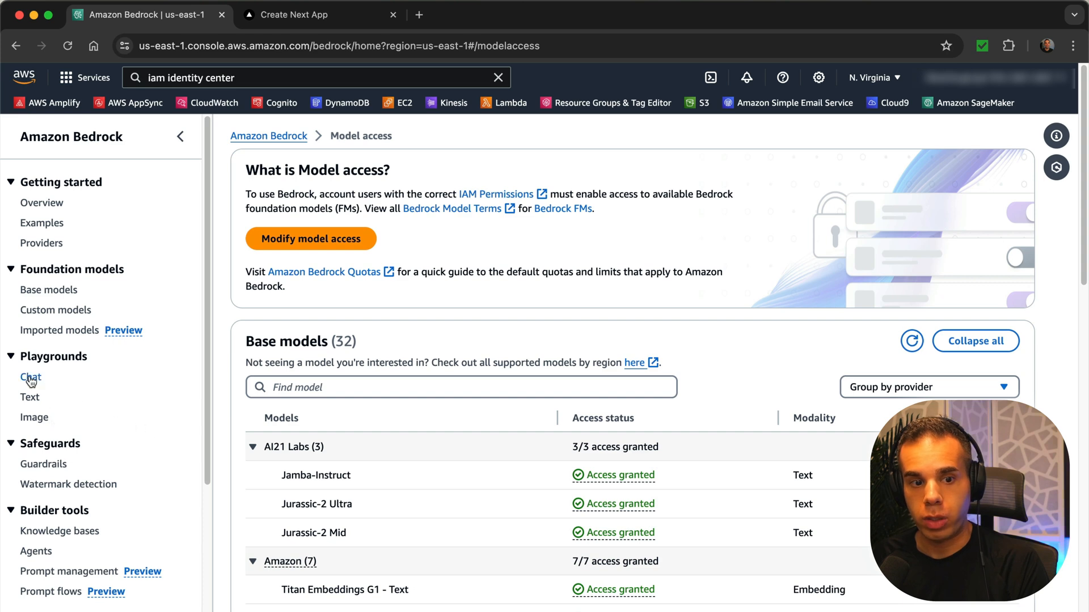
Step: Load Anthropic Claude 3 Sonnet with on-demand throughput into the chat playground
left_click(31, 376)
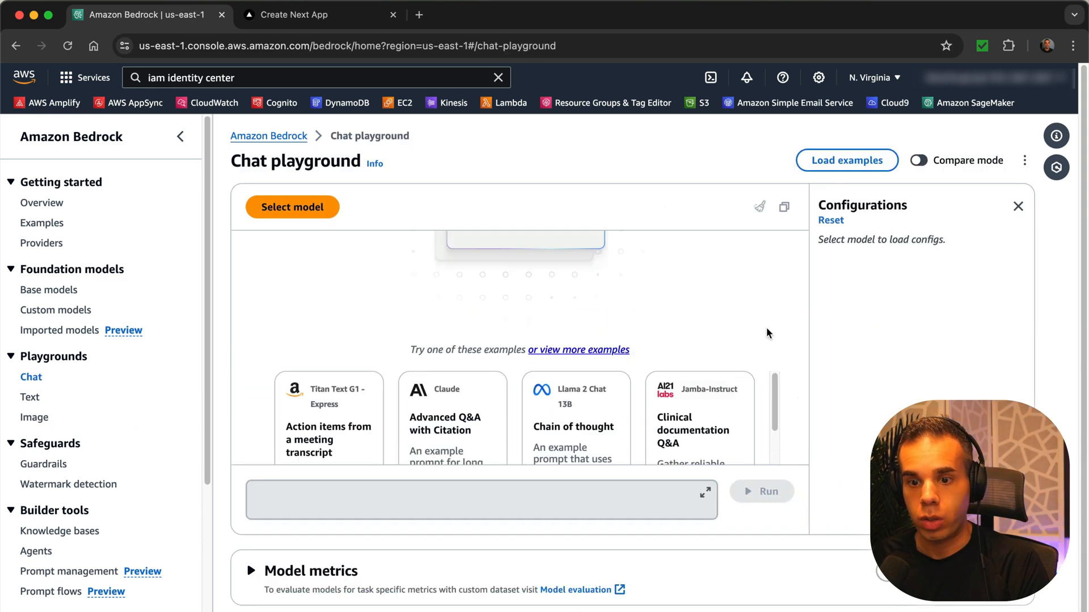
left_click(292, 207)
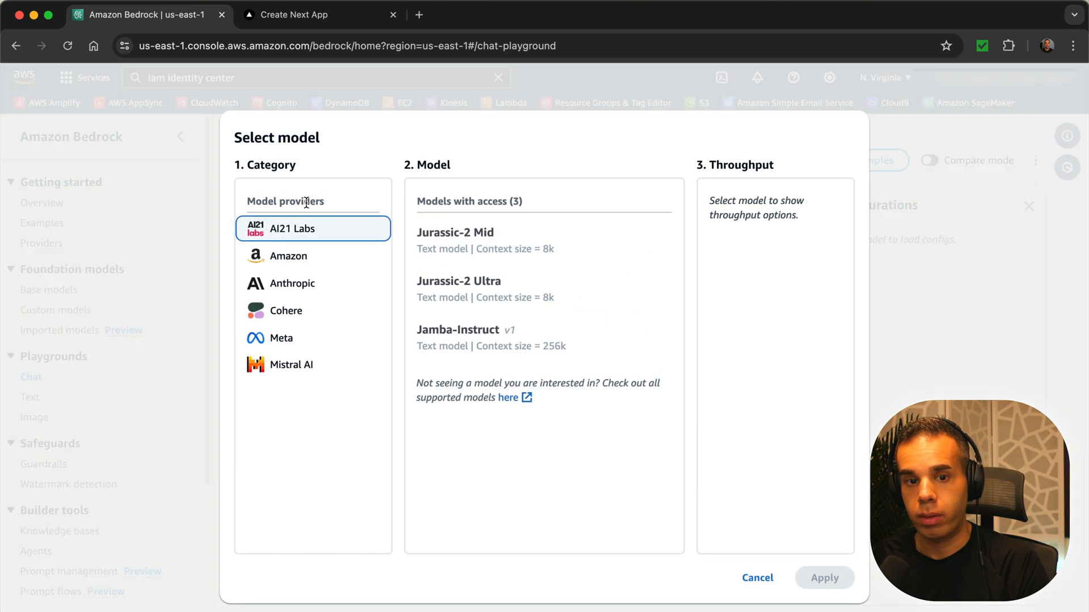
left_click(291, 284)
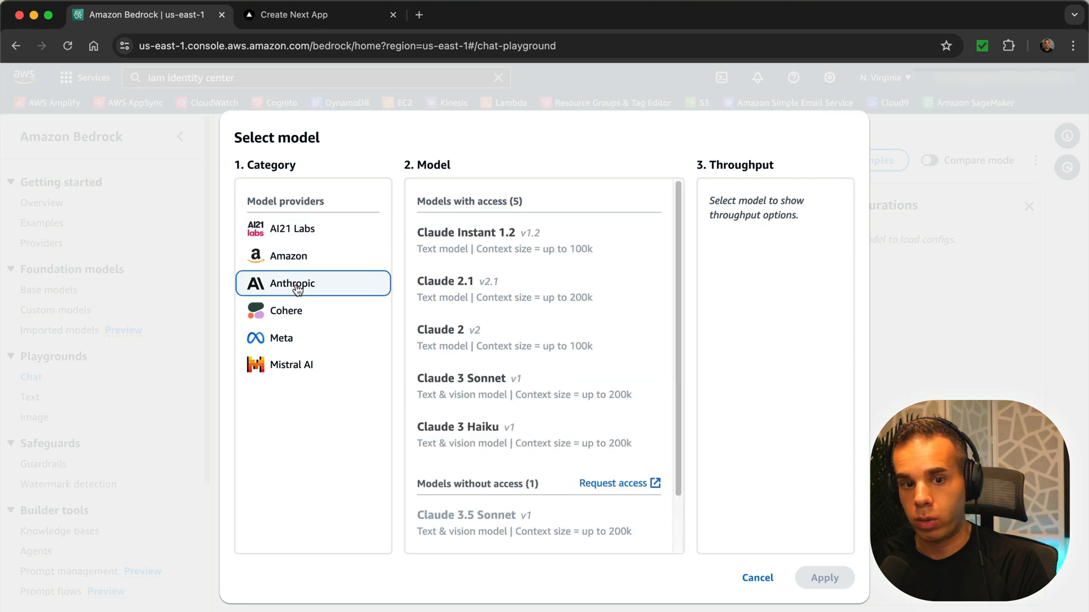
scroll("down", 3)
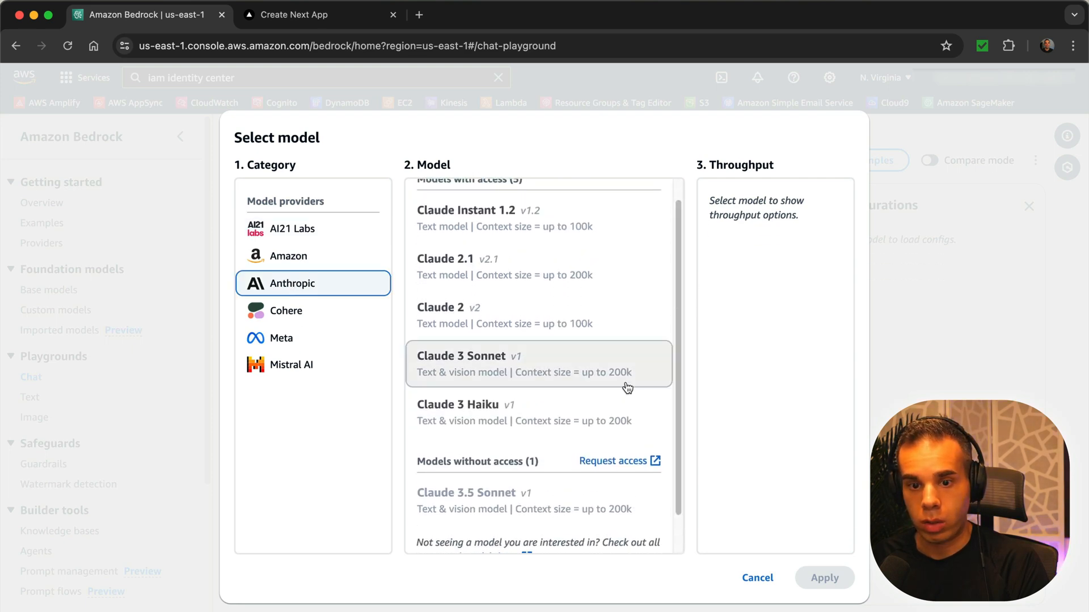
mouse_move(627, 387)
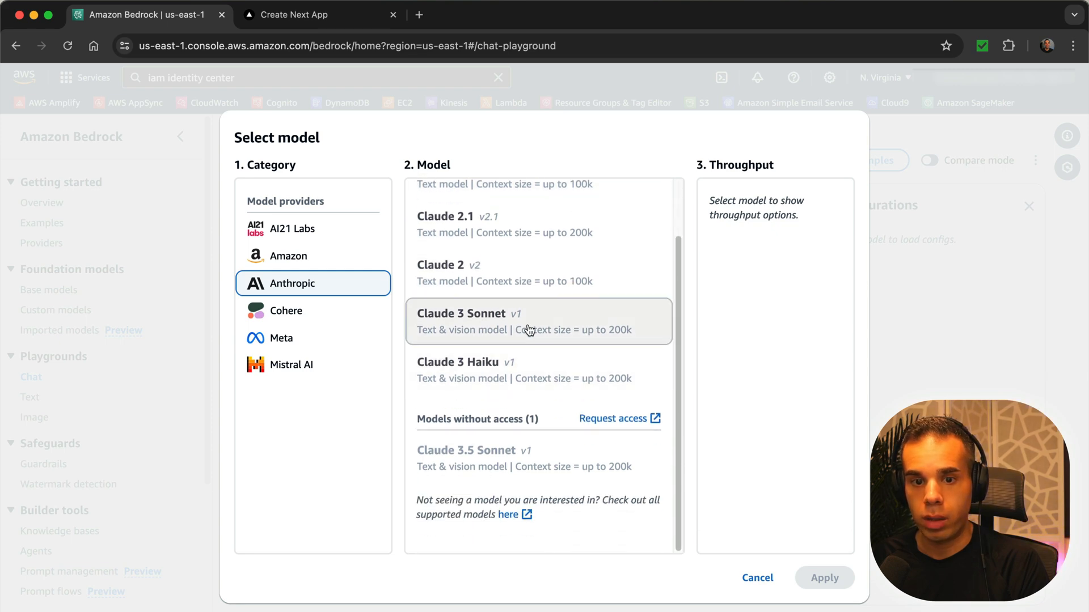
left_click(537, 321)
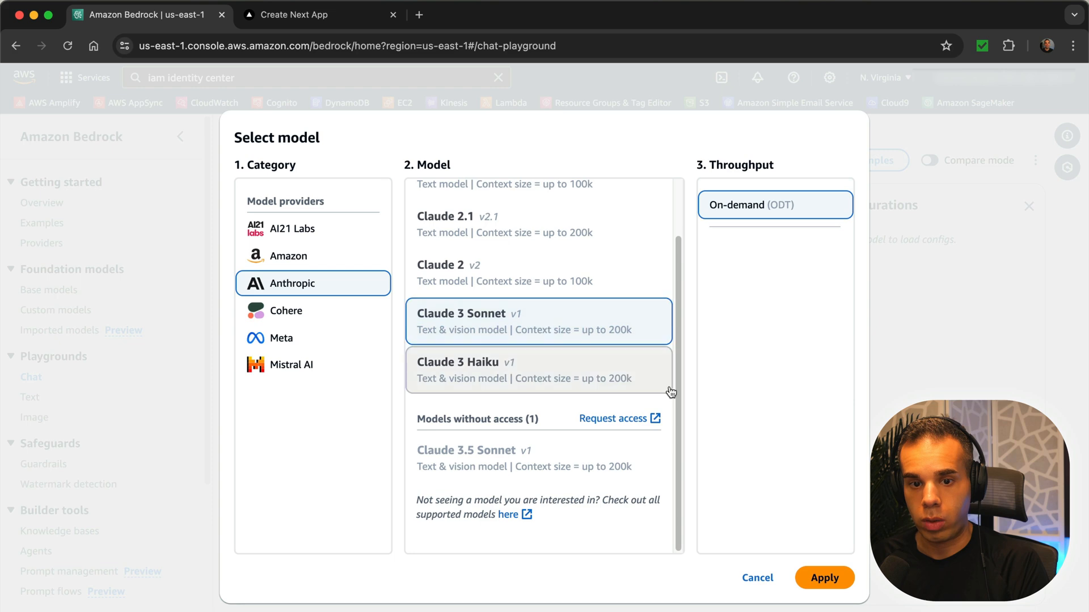
left_click(824, 577)
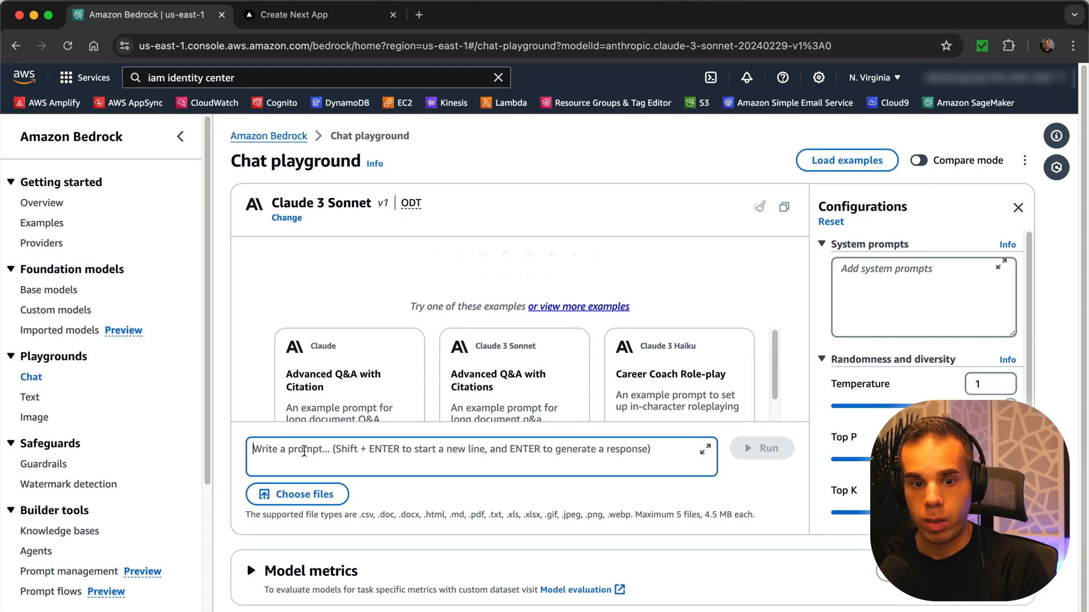
Step: Send 'Generate a joke that is punny and witty that would make somebody laugh' to Claude 3 Sonnet
type("Generate a joke")
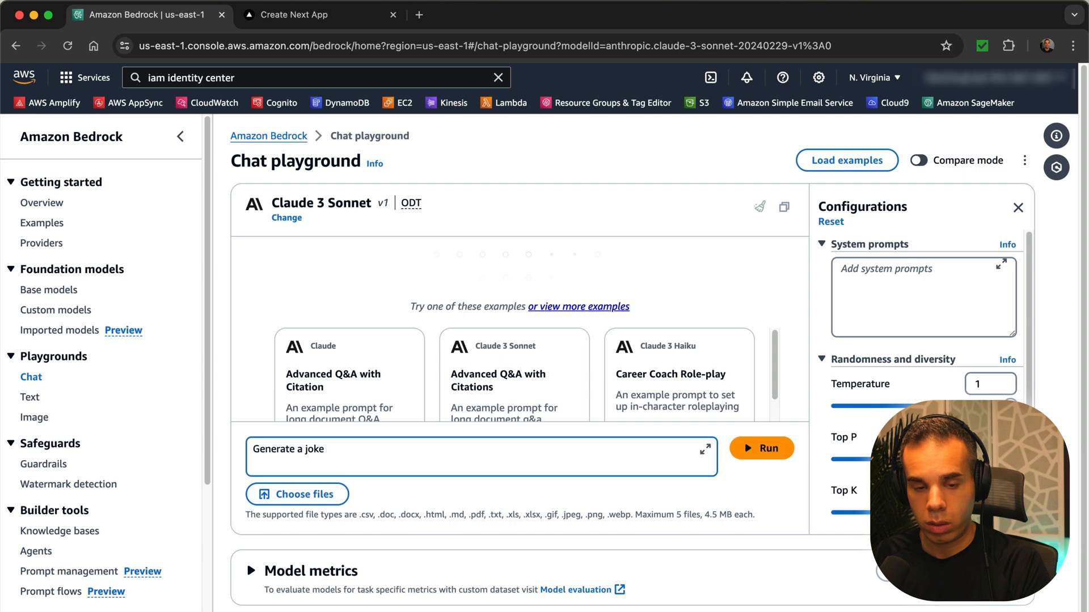
type("that is punny")
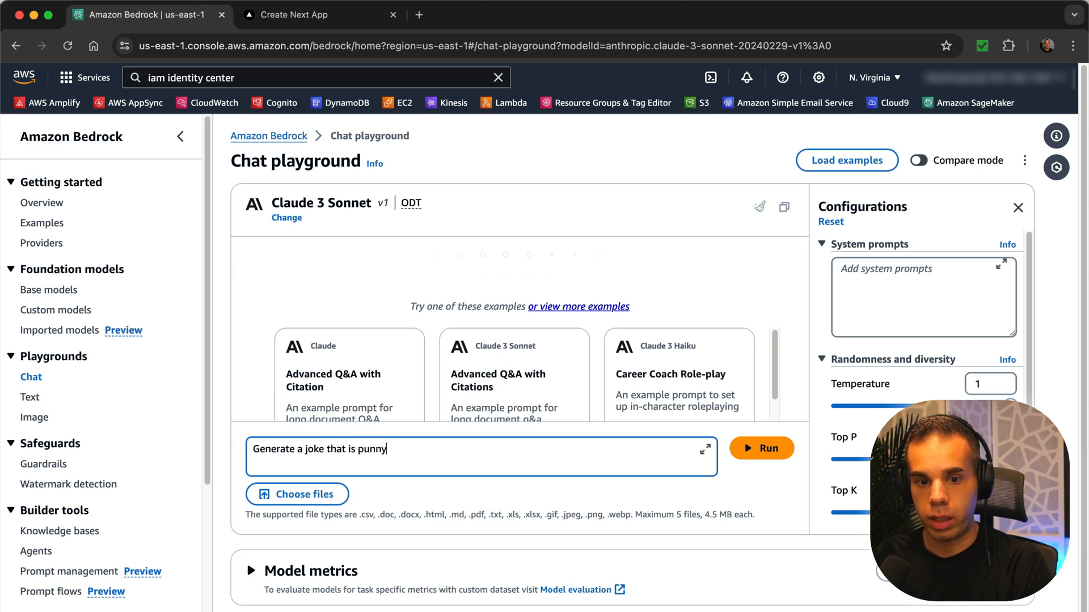
type("and witty")
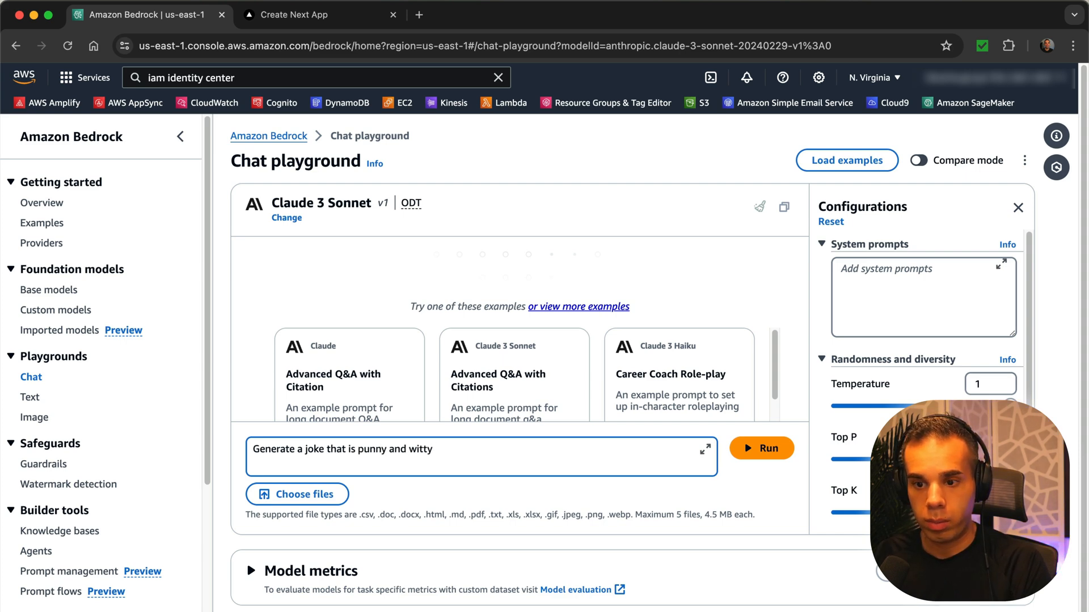
type("that would make")
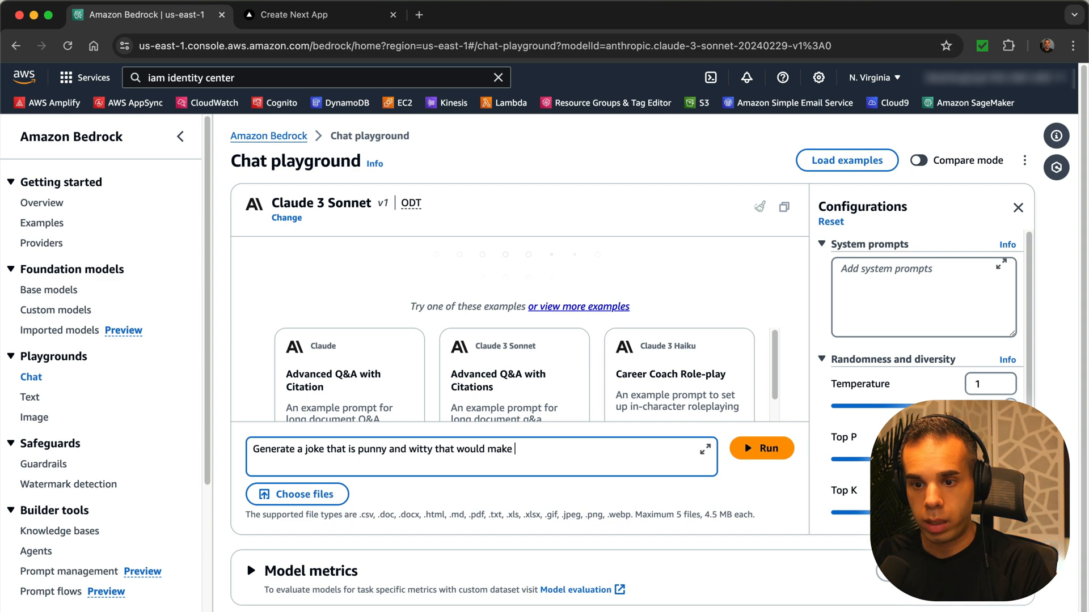
type("somebody la")
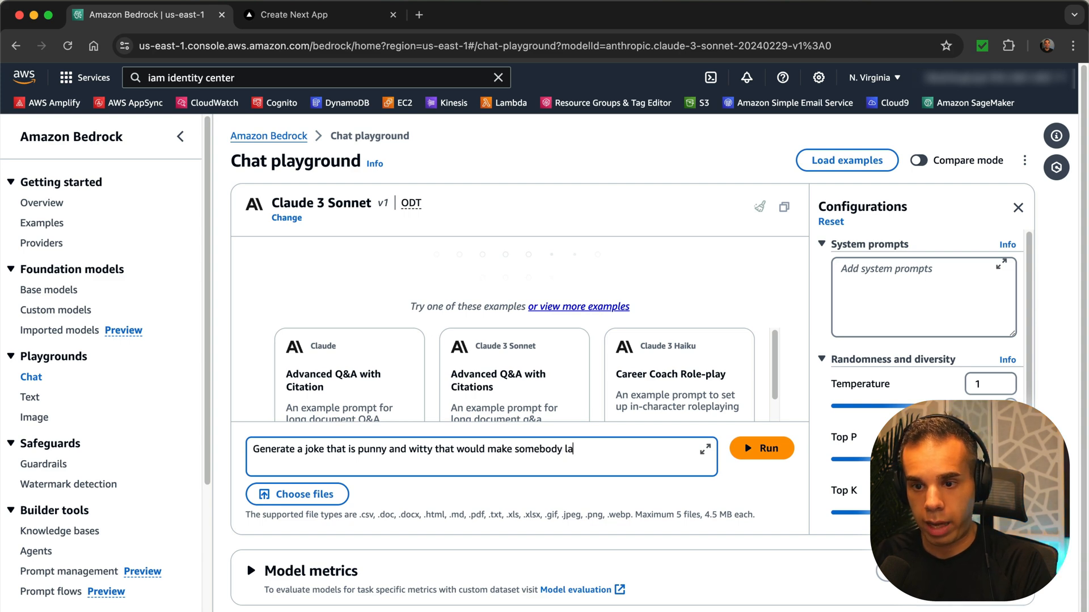
type("ugh")
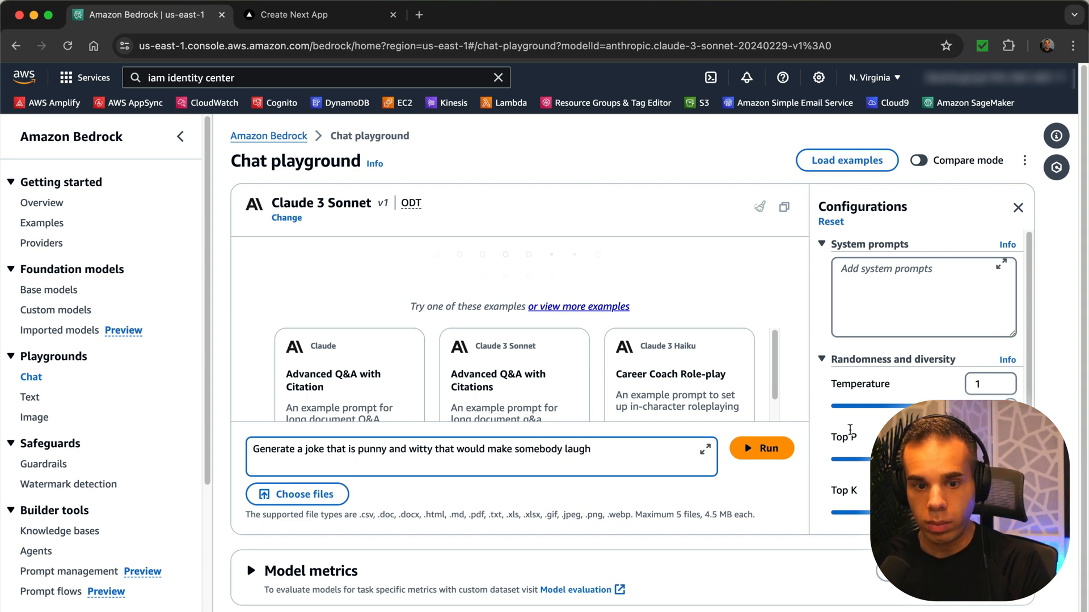
left_click(761, 448)
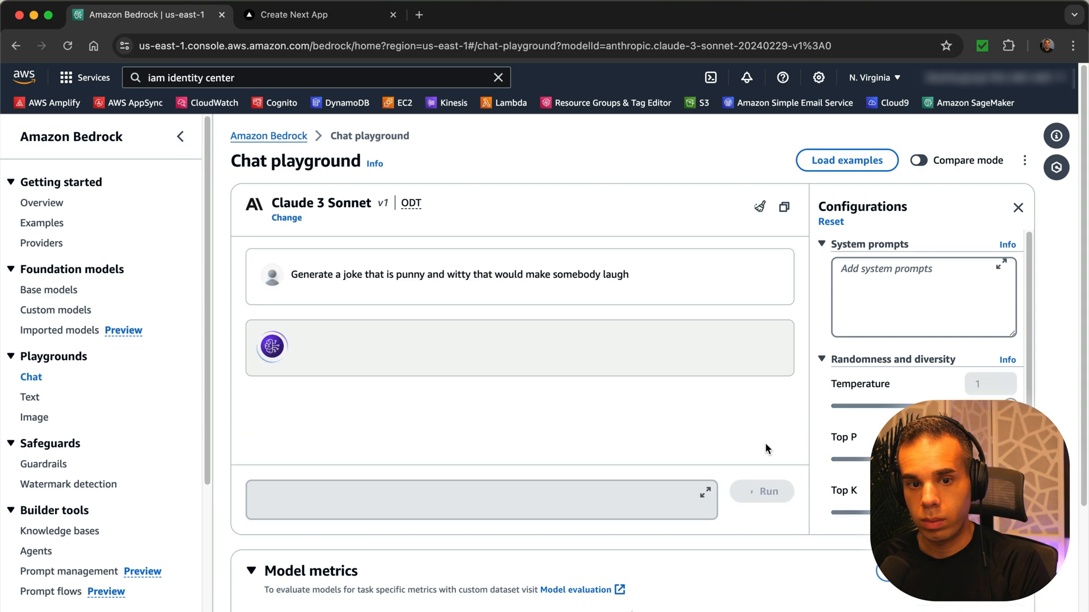
Step: Rerun the same punny-joke prompt to get second and third jokes from Claude 3 Sonnet
left_click(762, 491)
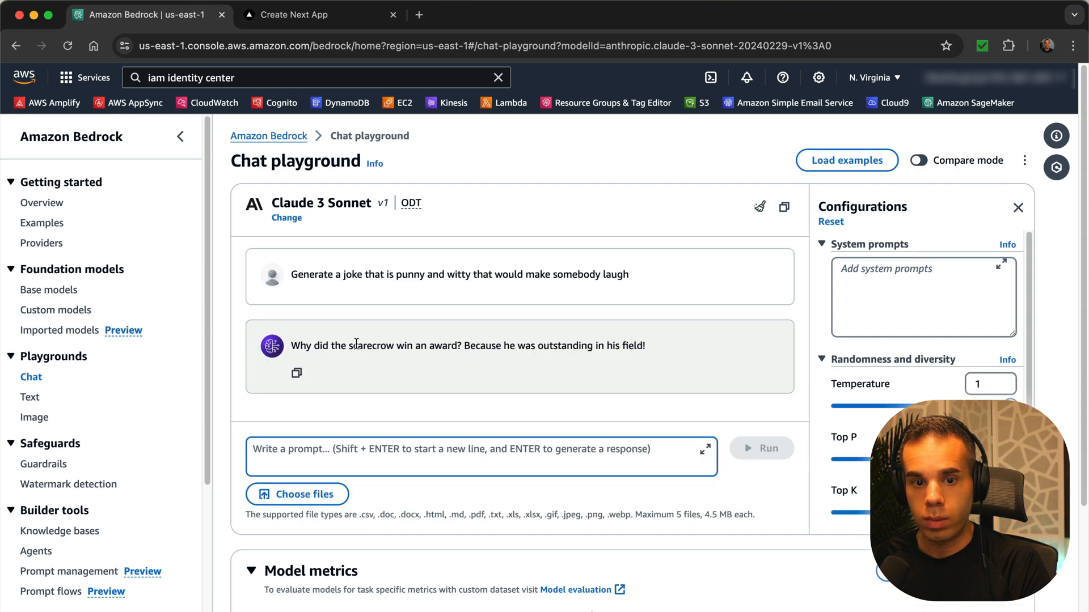
mouse_move(582, 366)
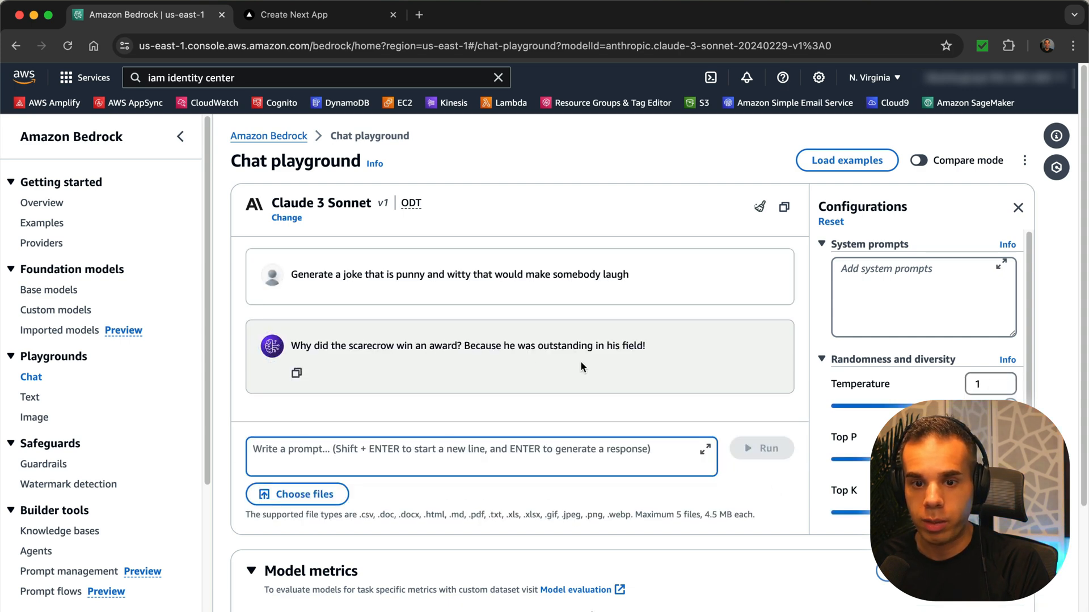
mouse_move(613, 365)
type("Generate a joke that is punny and witty that would make somebody laugh")
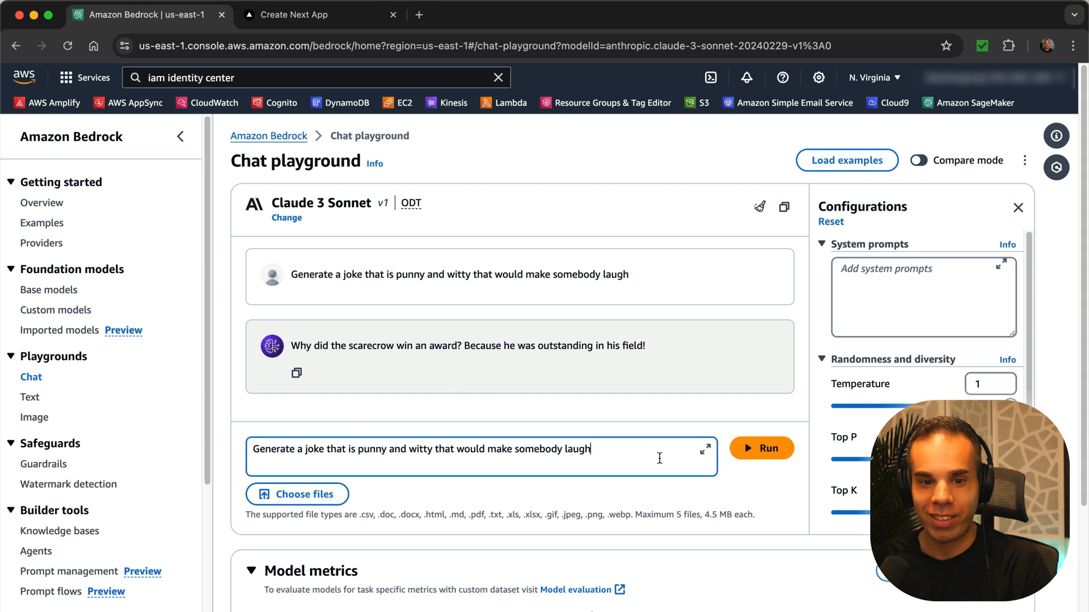
left_click(761, 448)
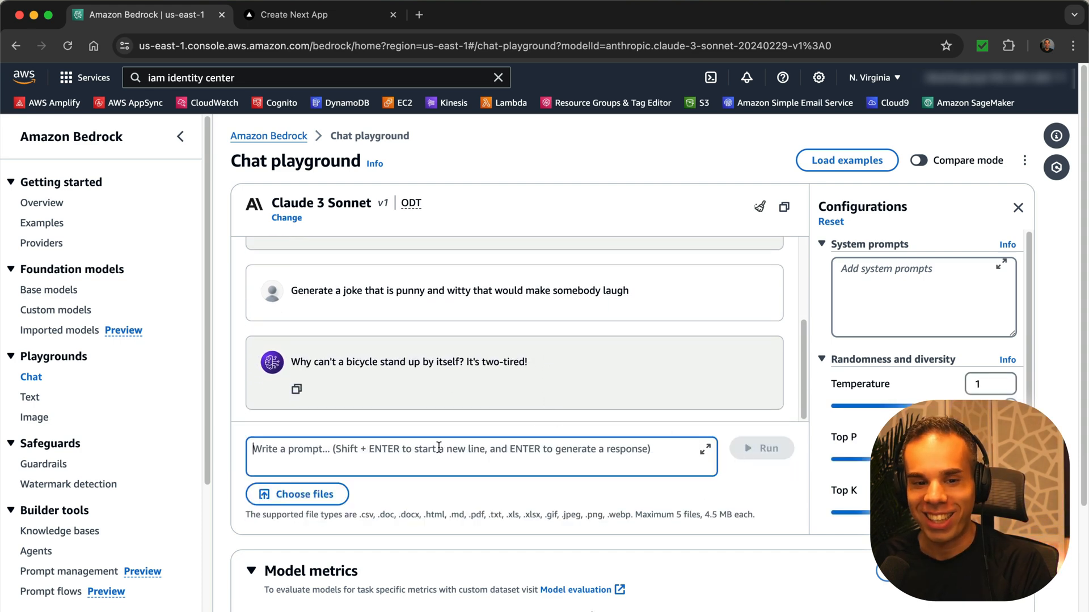
type("Generate a joke that is punny and witty that would make somebody laugh")
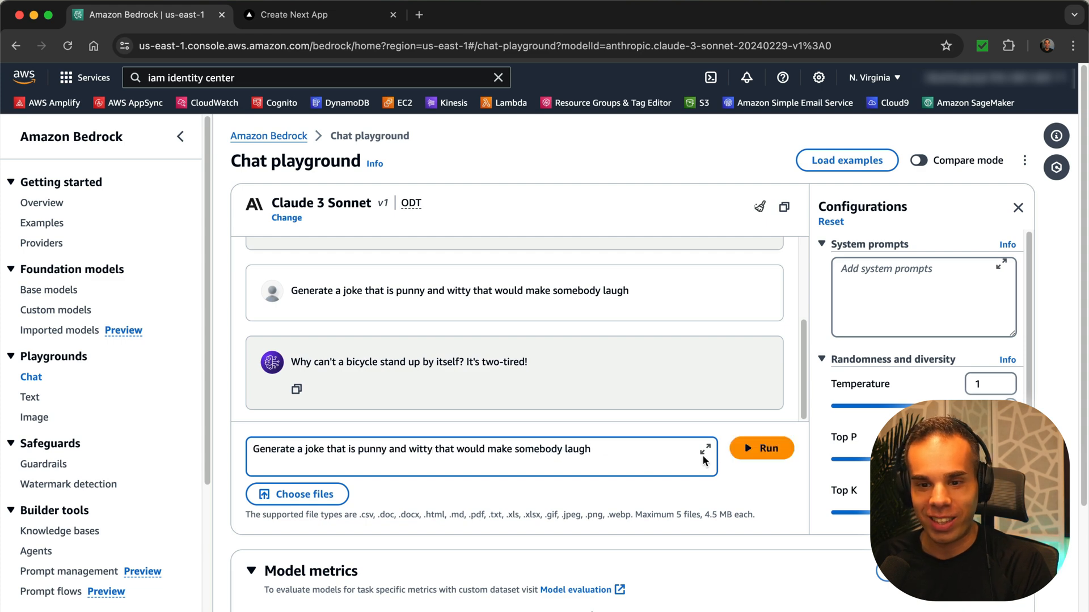
left_click(761, 448)
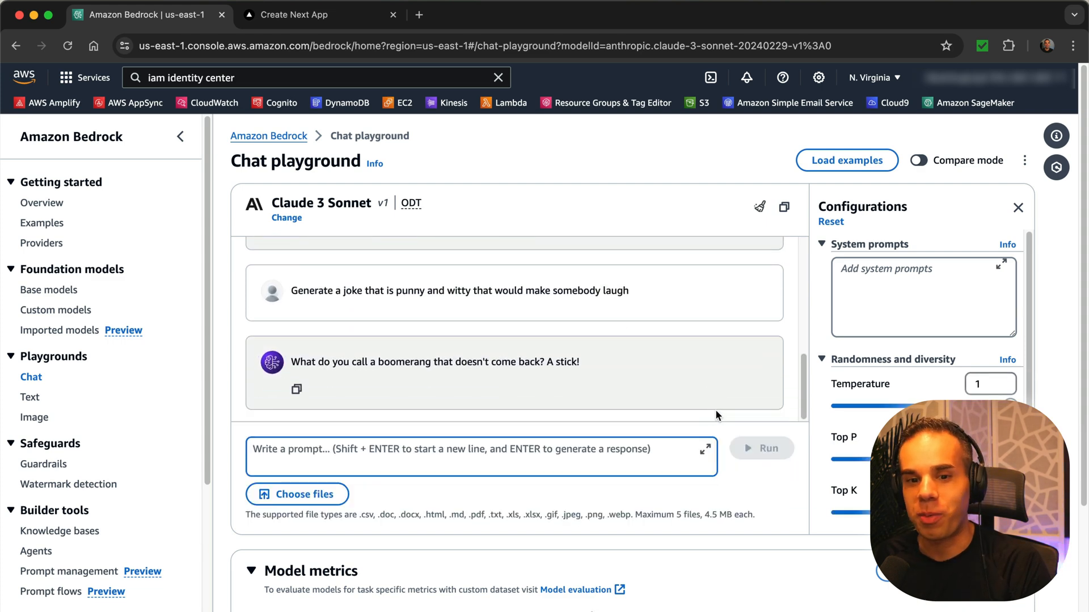
mouse_move(631, 415)
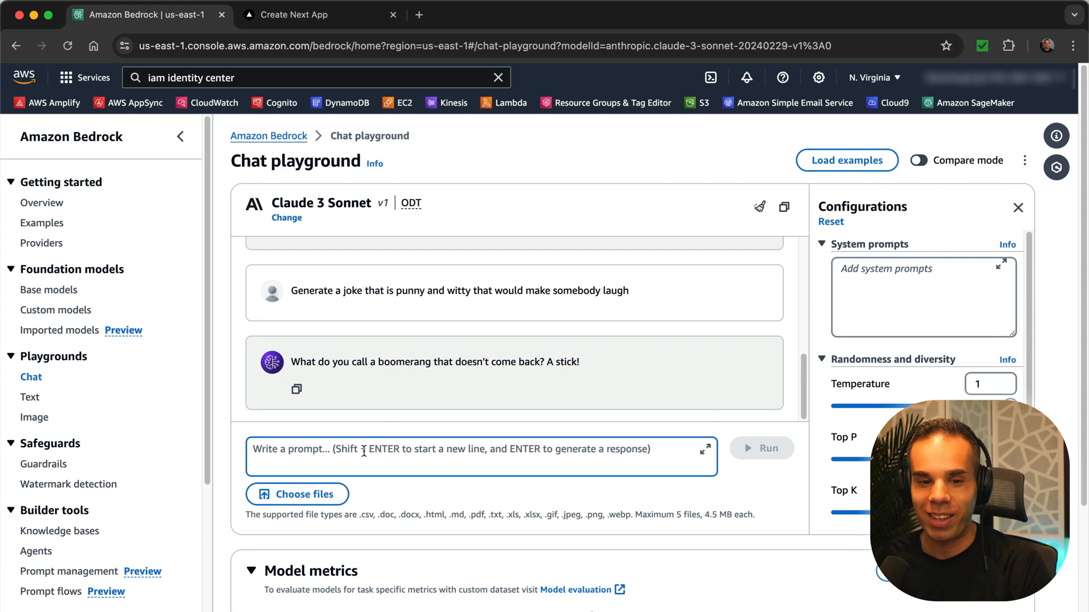
left_click(761, 448)
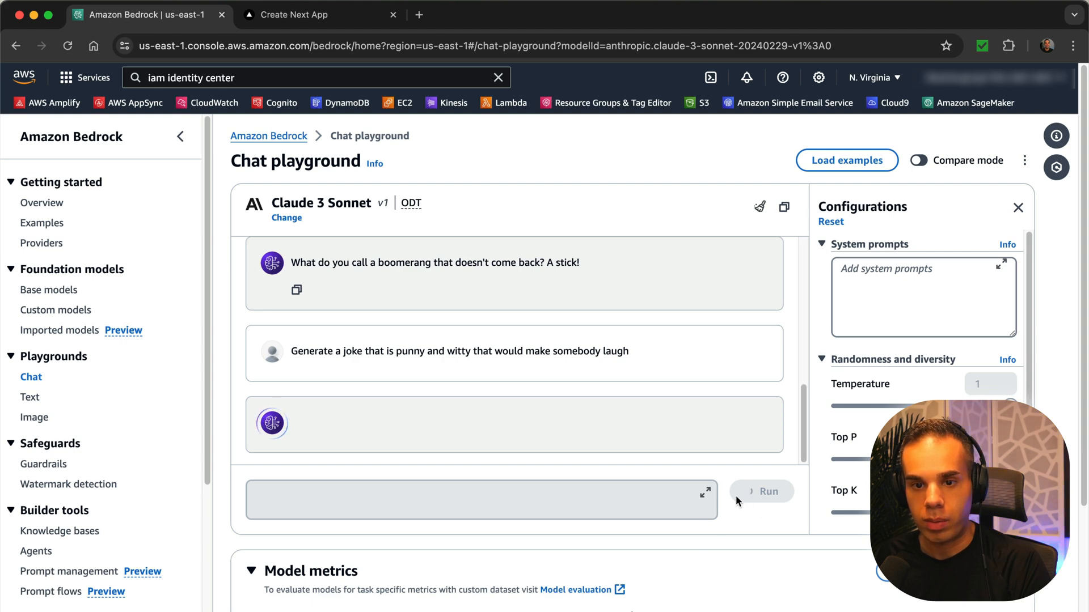
mouse_move(535, 206)
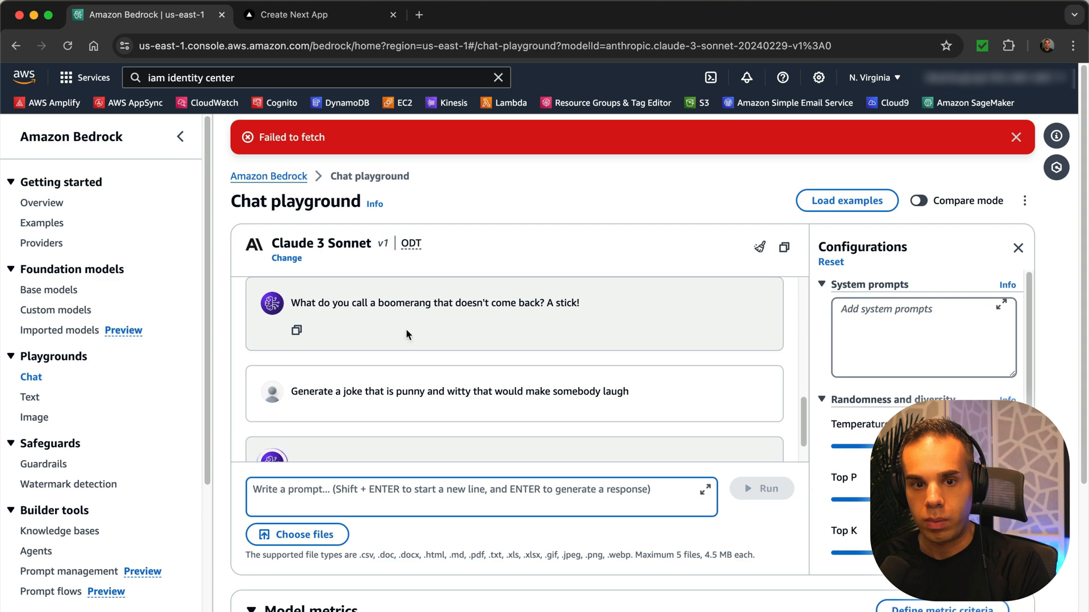
Step: Clear the Claude 3 Sonnet conversation so the chat panel is empty again
scroll("down", 3)
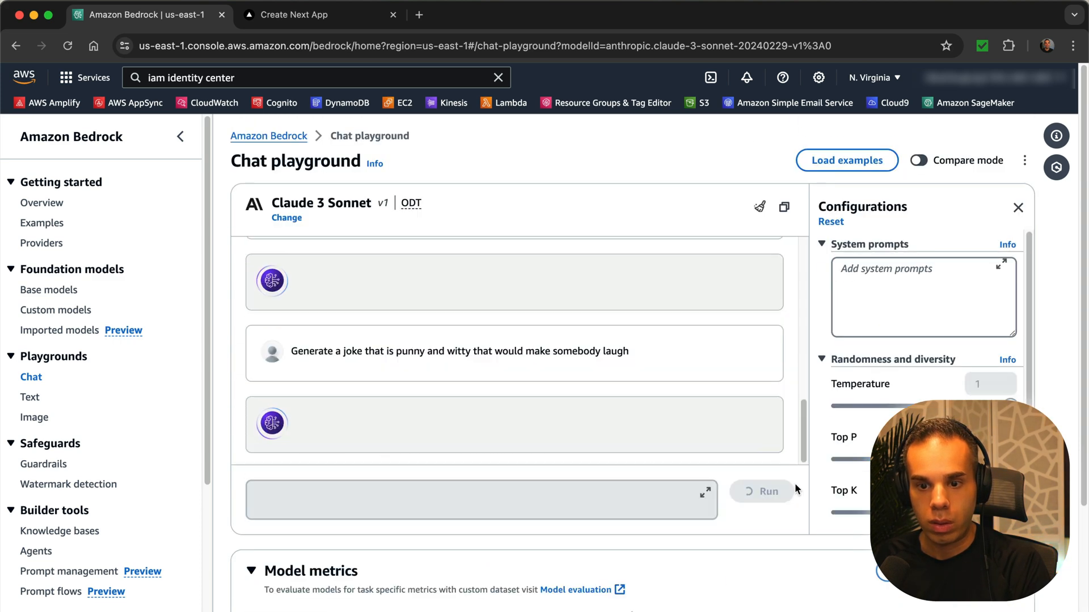
left_click(761, 491)
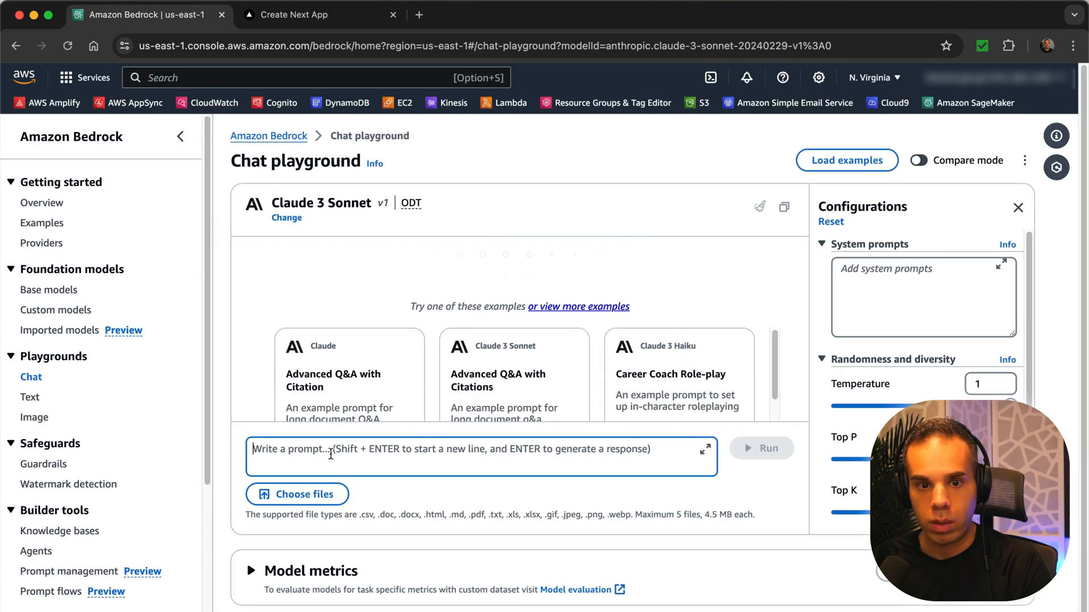
Step: Run the punny joke prompt on Claude 3 Sonnet at temperature 1, yielding the nose-and-foot joke
left_click(761, 448)
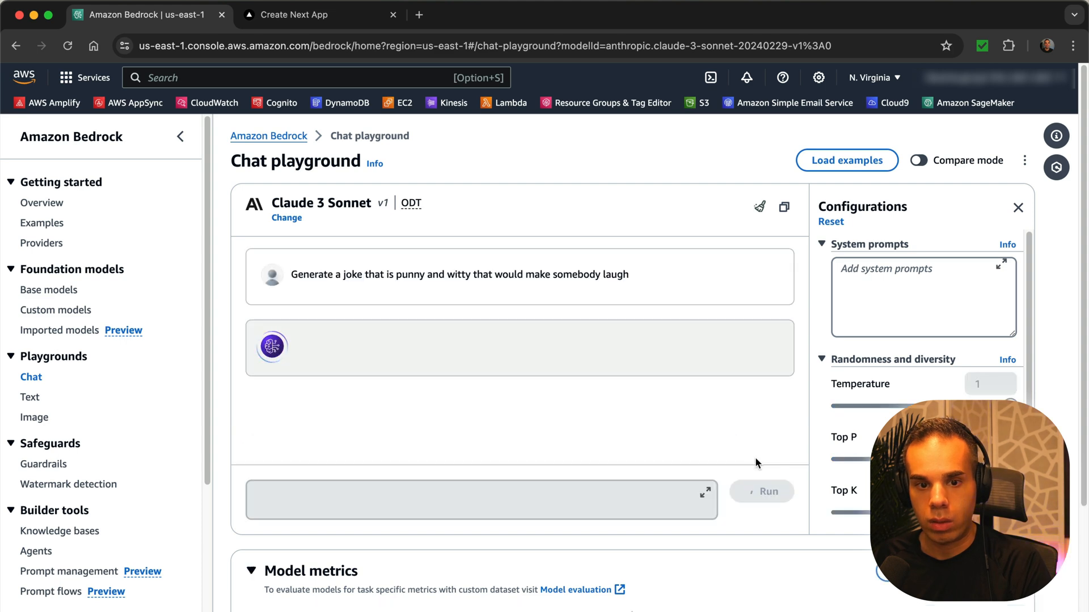
left_click(767, 491)
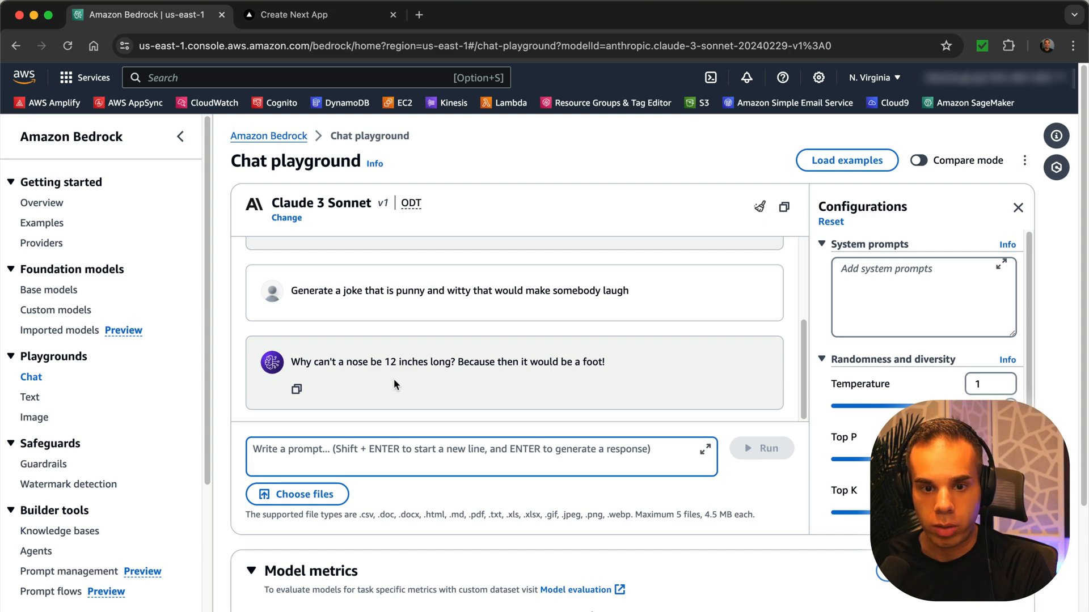
mouse_move(619, 397)
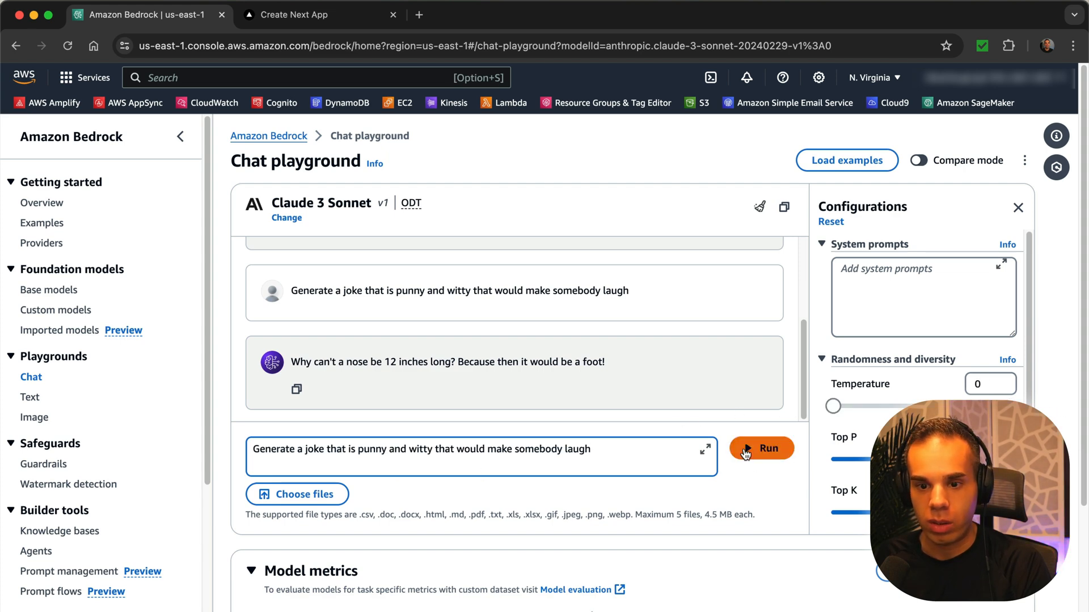
Step: Run the joke prompt twice on Claude 3 Sonnet at temperature 0
left_click(762, 449)
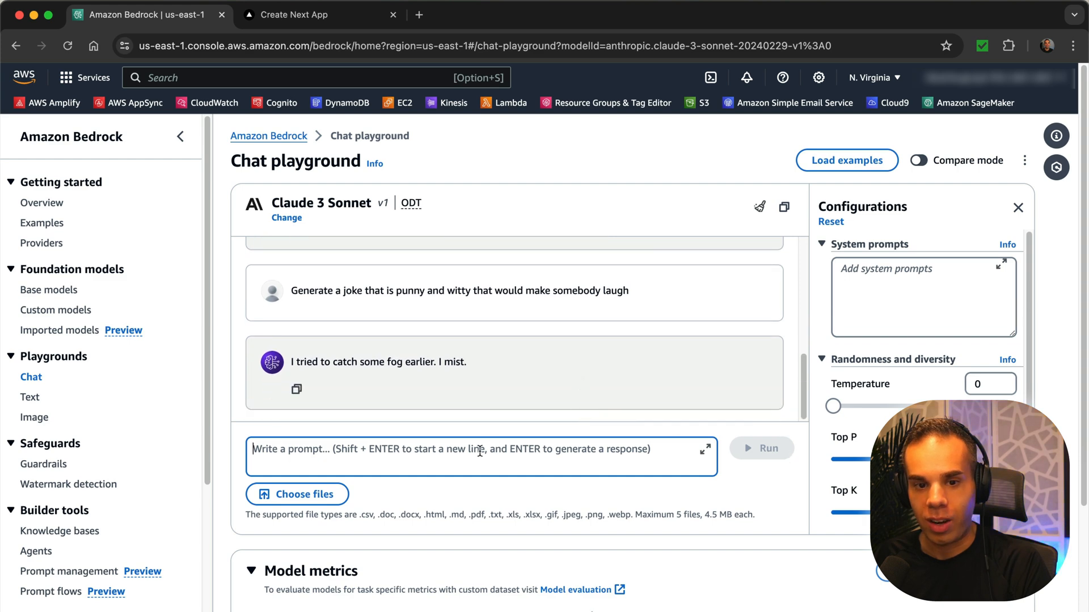
left_click(759, 448)
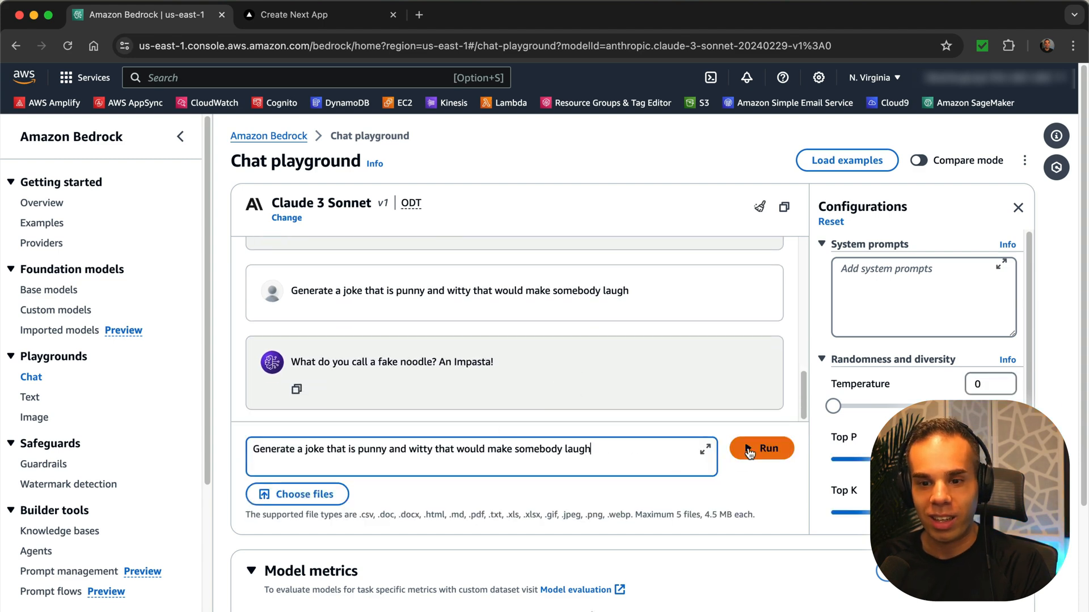
left_click(761, 449)
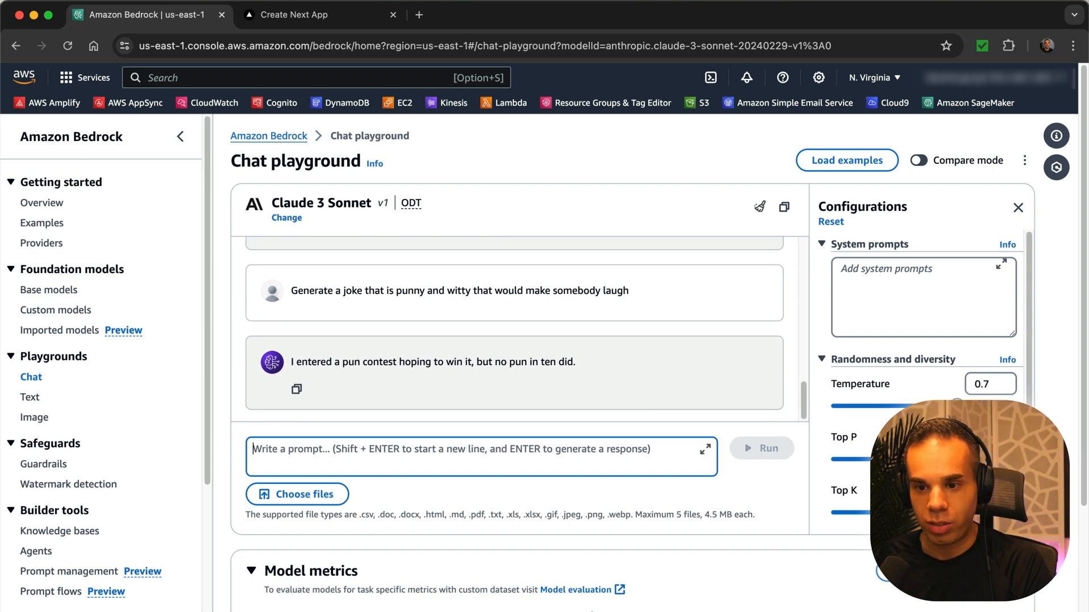
Step: Run the joke prompt twice more at temperature 0.7, ending with the baseball joke
left_click(760, 448)
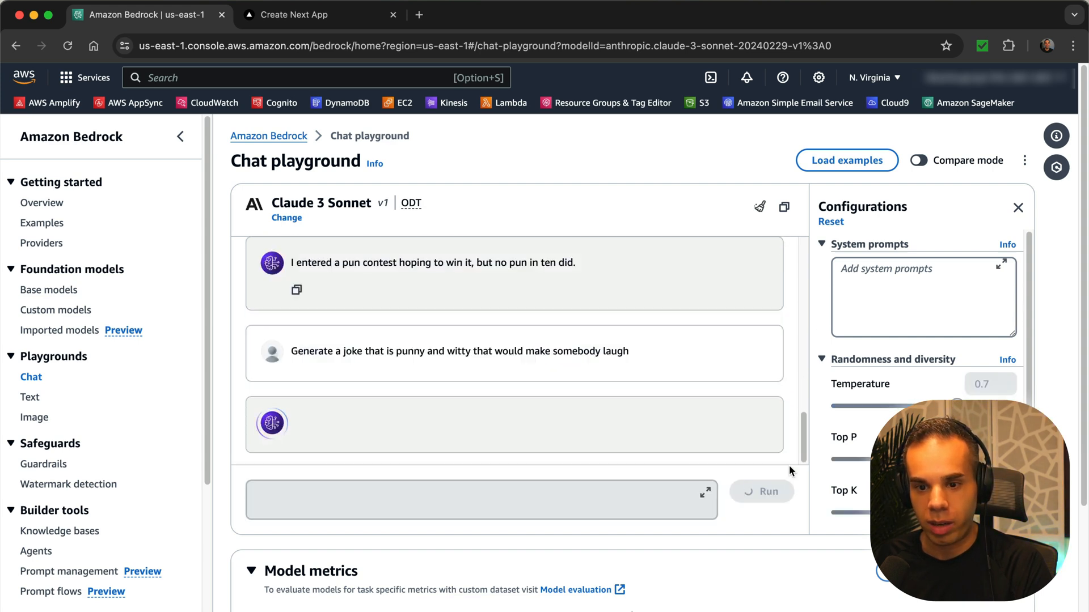
left_click(761, 491)
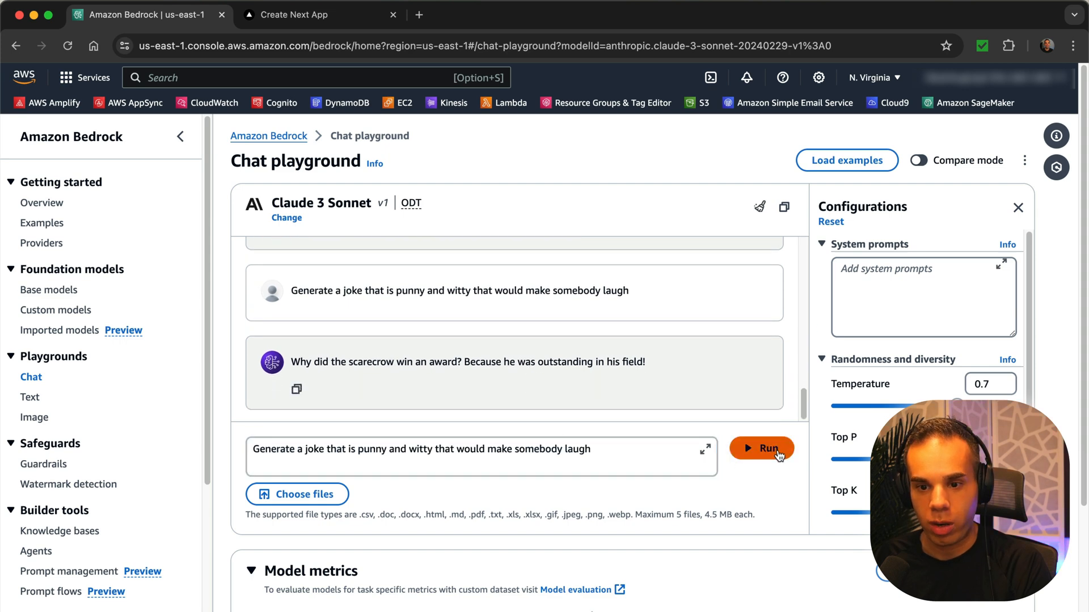
left_click(761, 448)
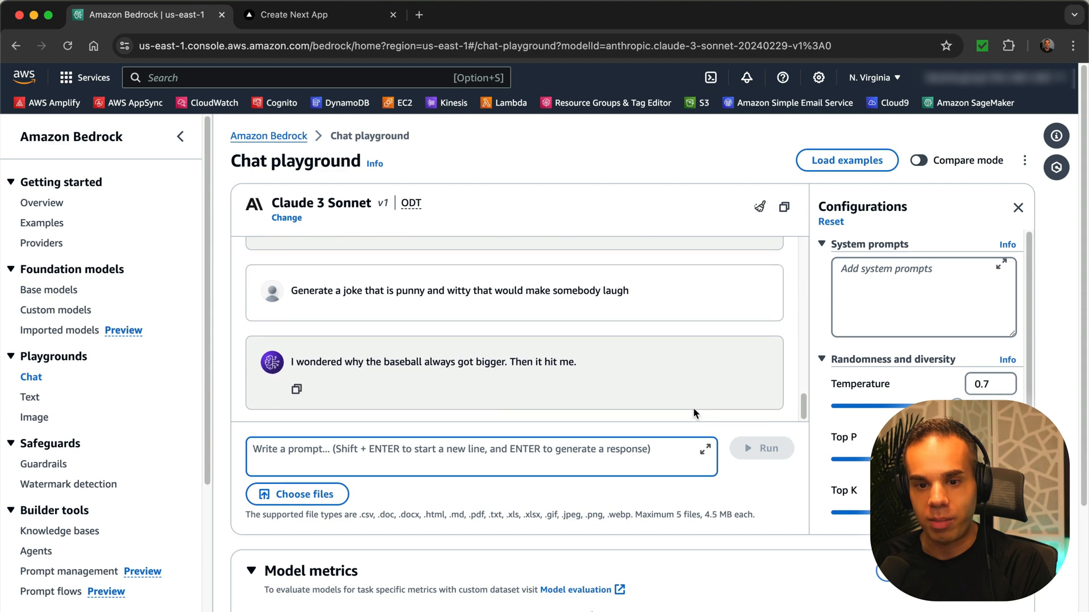
mouse_move(744, 429)
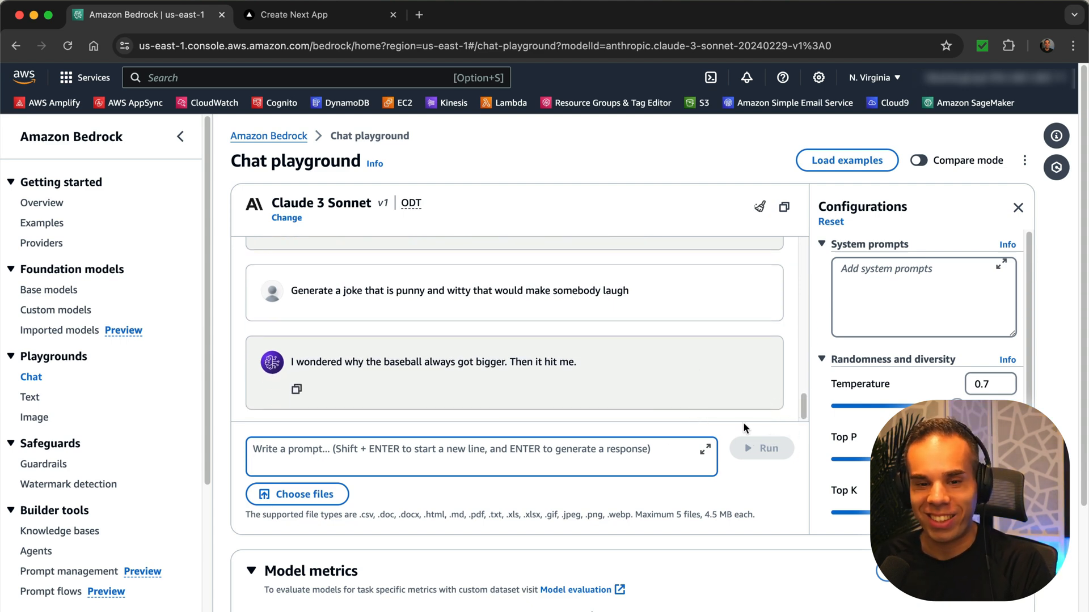
mouse_move(350, 253)
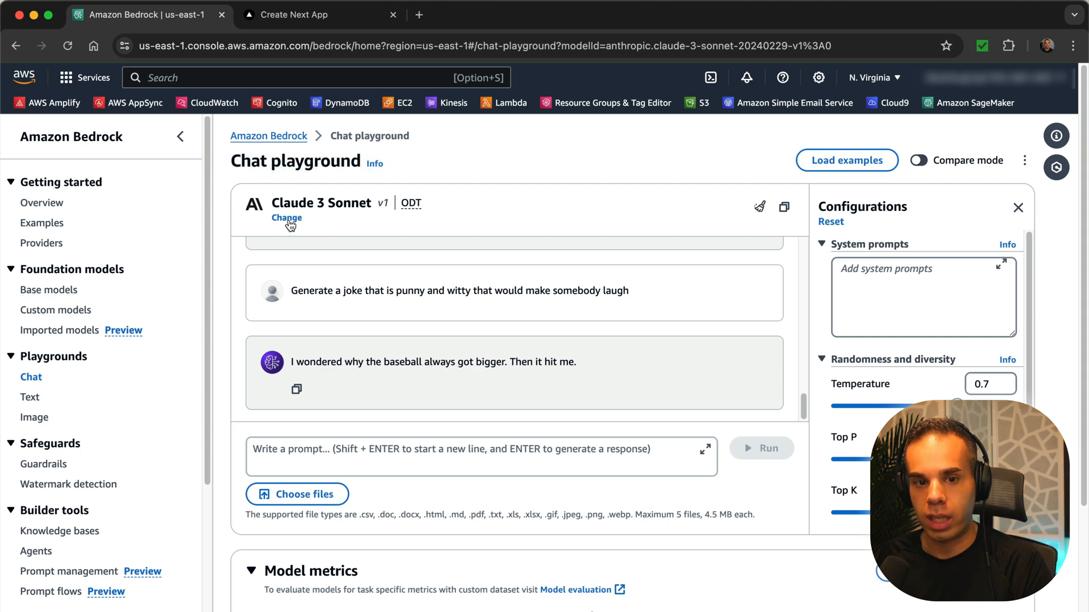
Step: Switch the chat playground model to Claude 3 Haiku
left_click(287, 218)
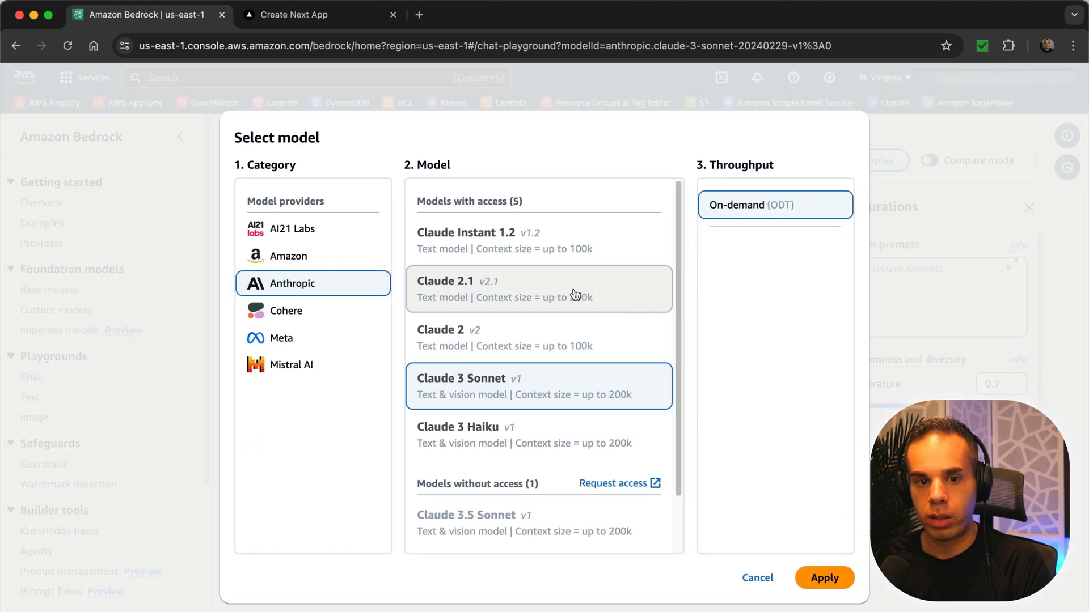
left_click(538, 435)
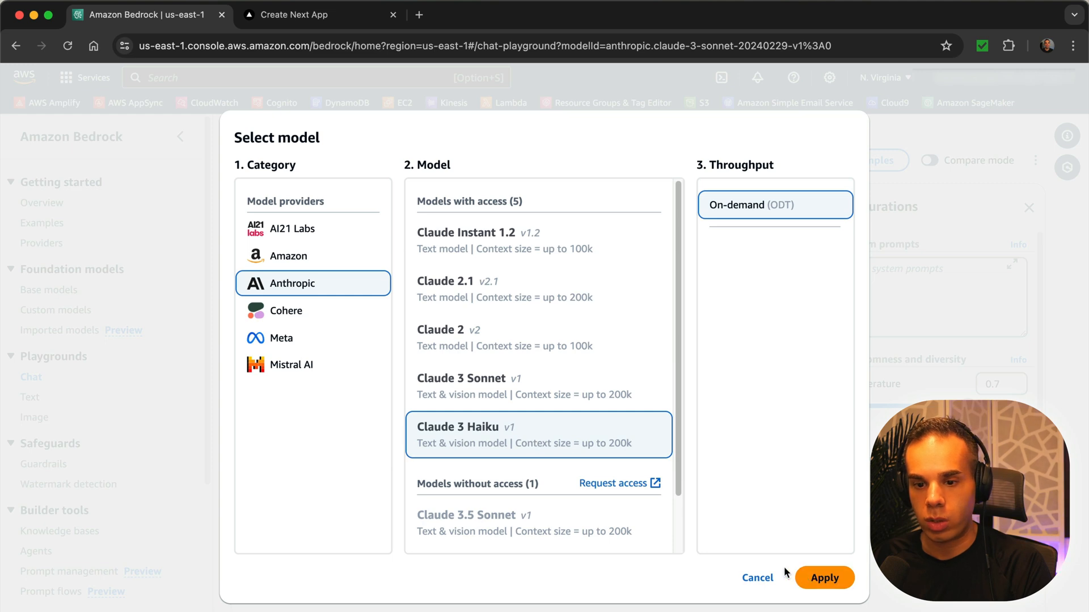
left_click(824, 577)
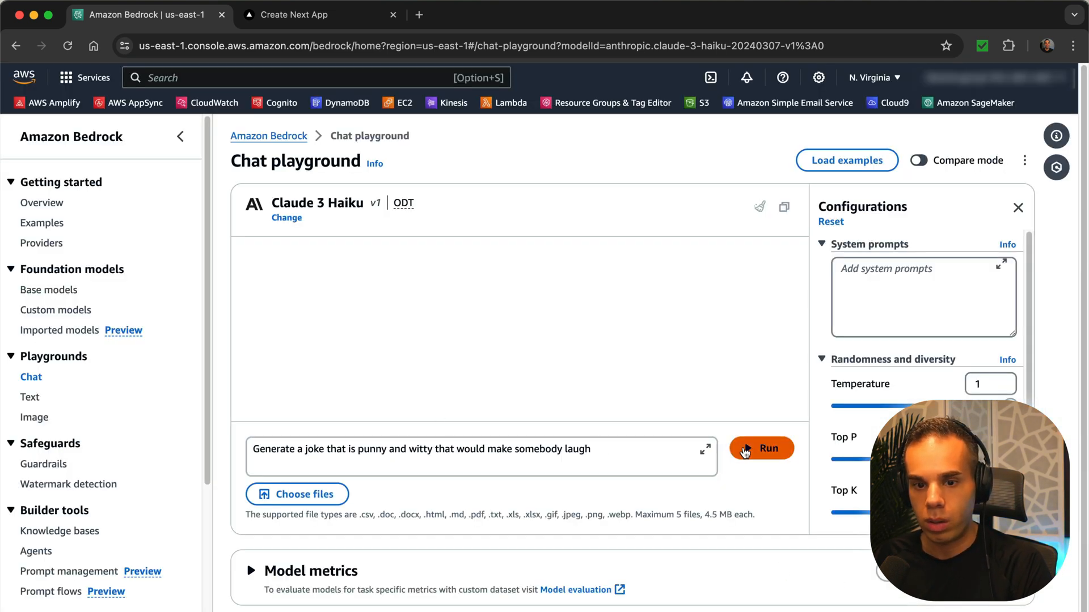
Step: Ask Claude 3 Haiku for a punny, witty joke at temperature 1 and then at 0
left_click(761, 448)
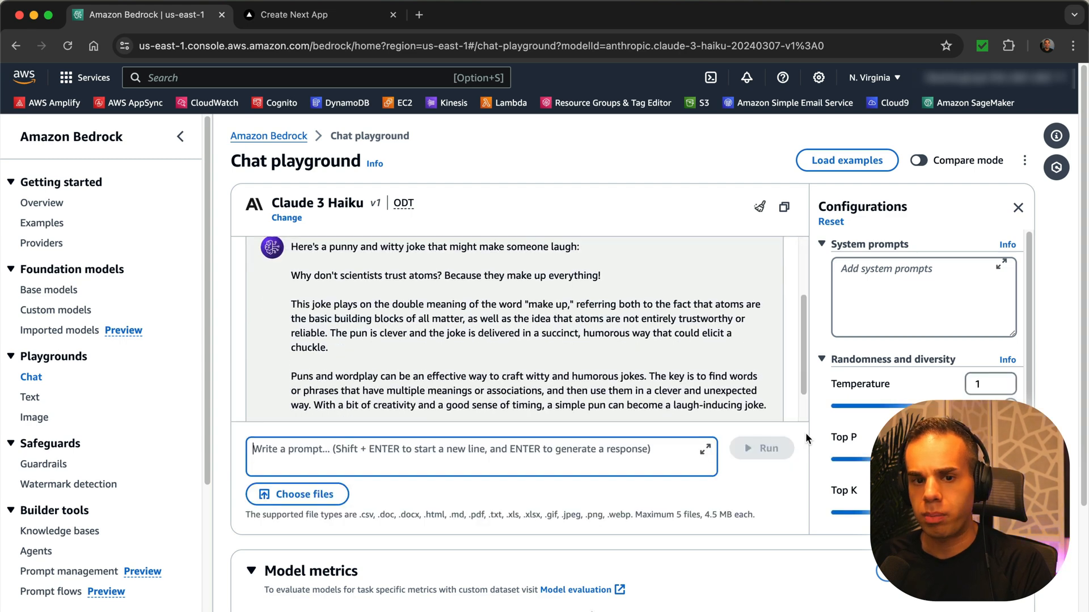
mouse_move(429, 333)
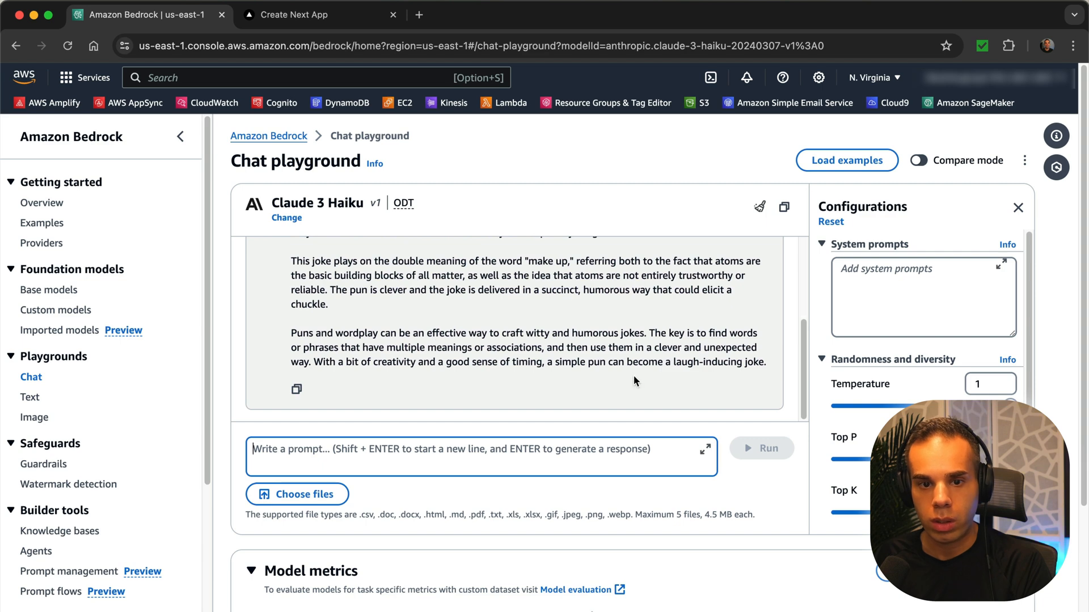
type("Generate a joke that is punny and witty that would make somebody laugh")
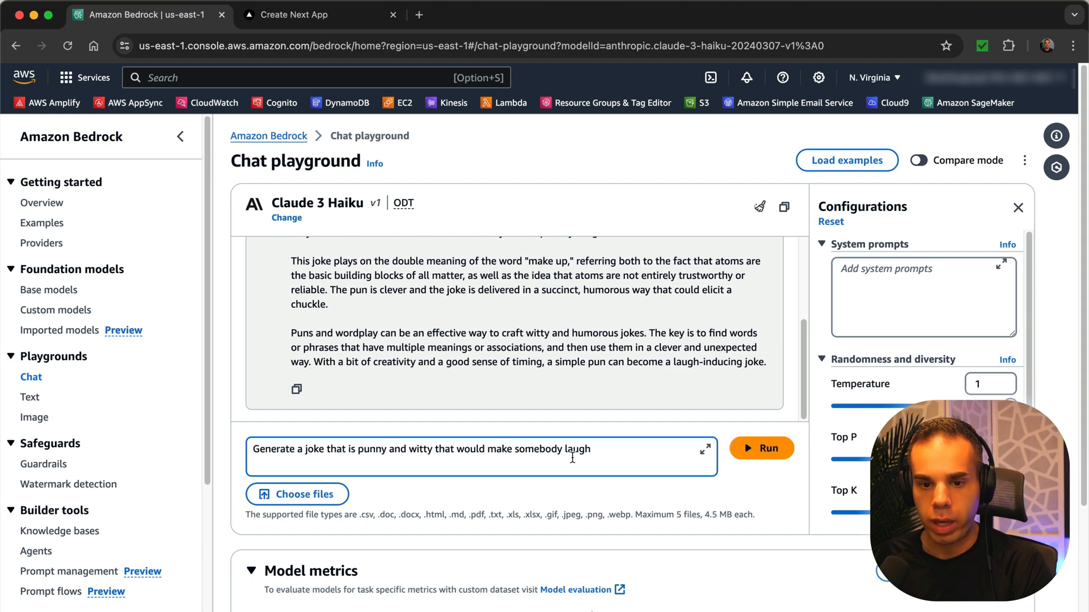
left_click(761, 448)
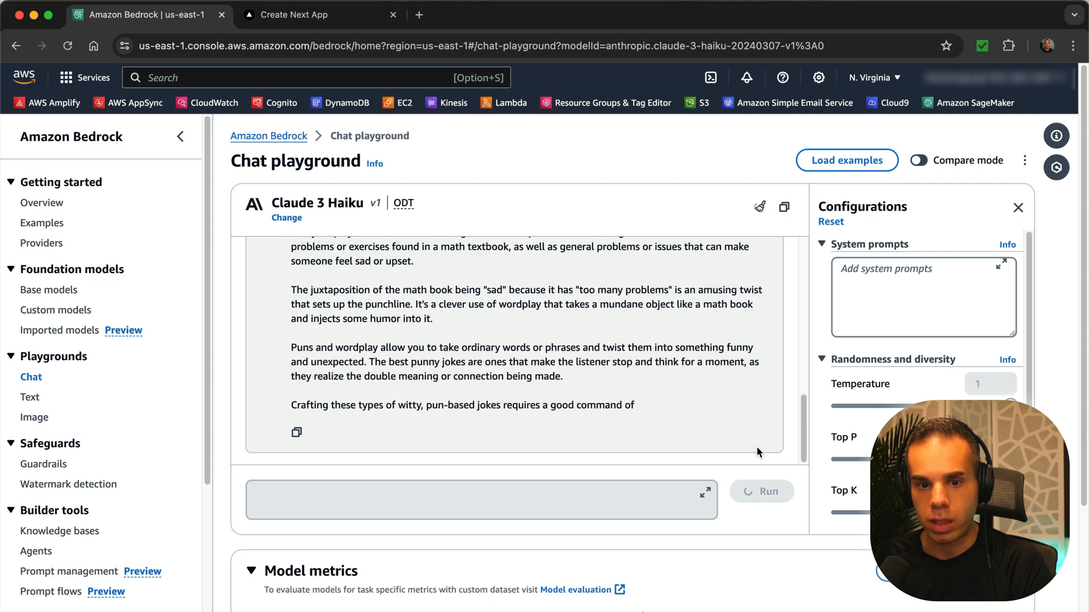
type("Generate a joke that is punny and witty that would make somebody laugh")
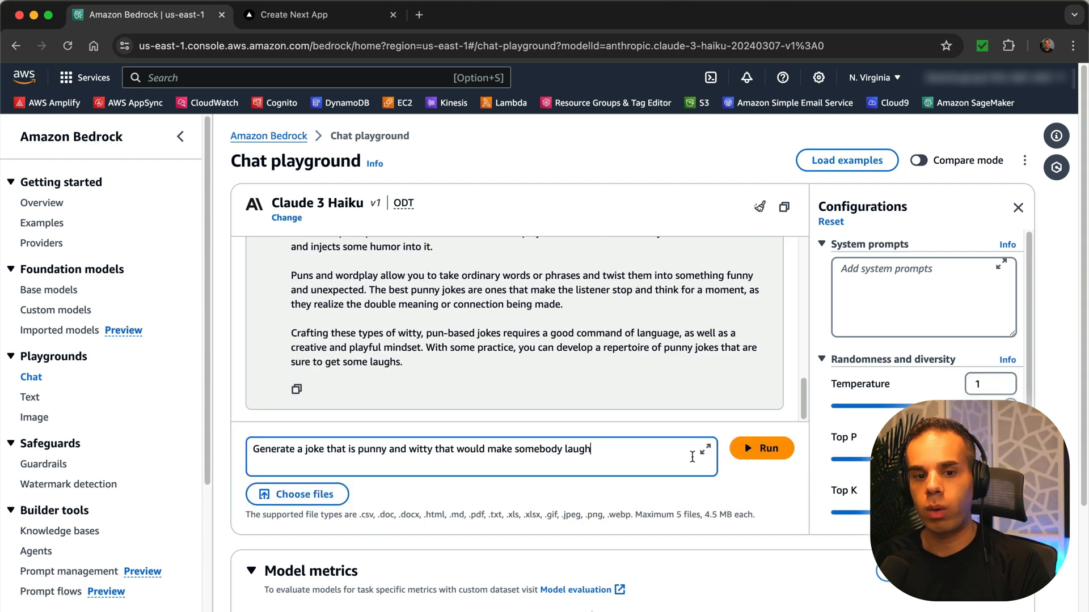
left_click(761, 448)
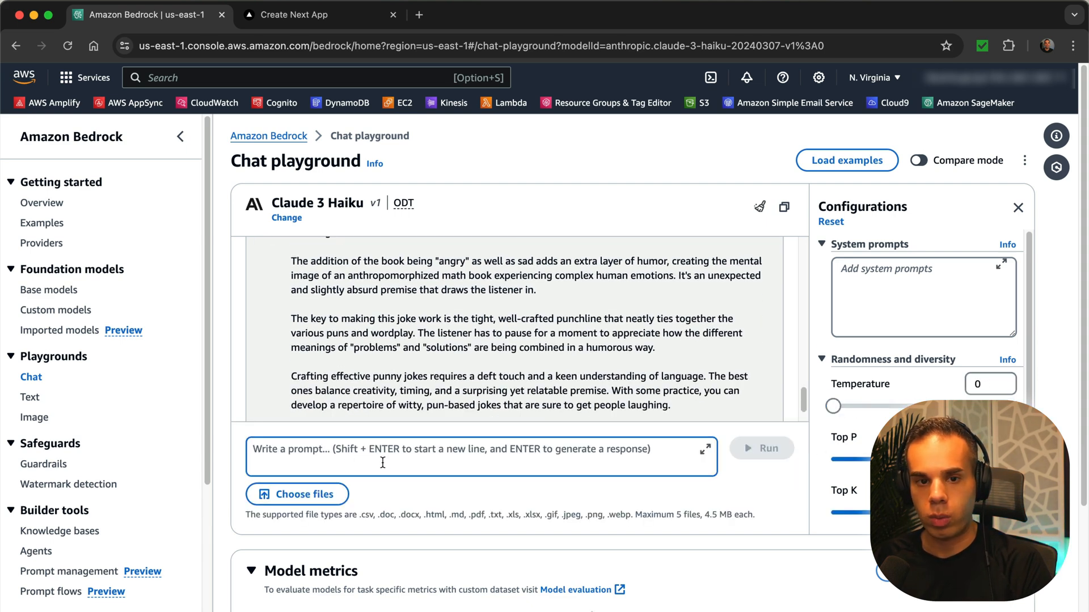
left_click(761, 448)
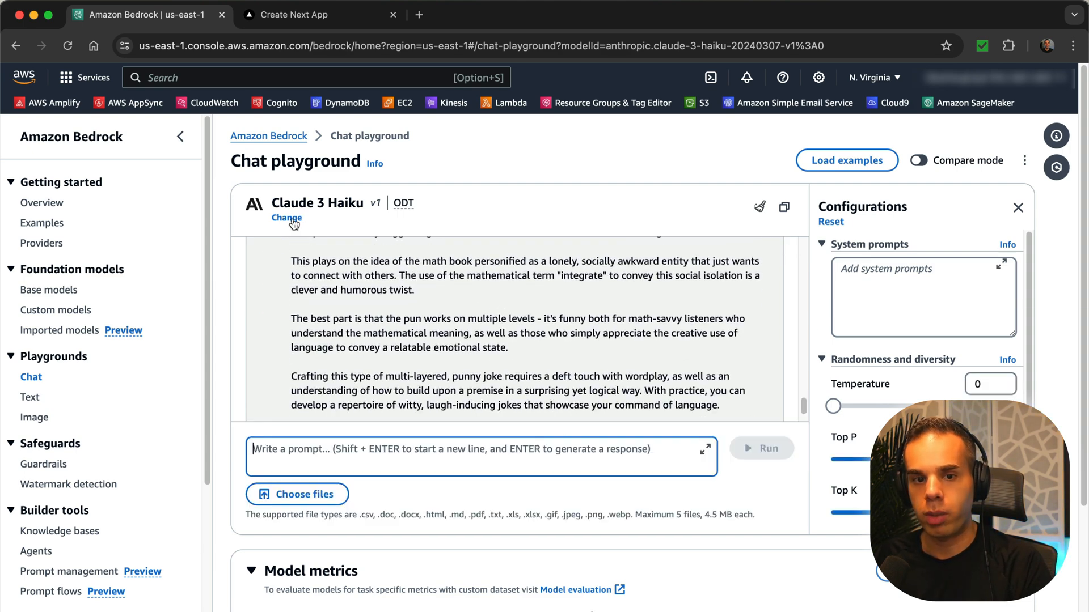
Step: Switch the model back to Claude 3 Sonnet, starting a fresh empty conversation
left_click(287, 218)
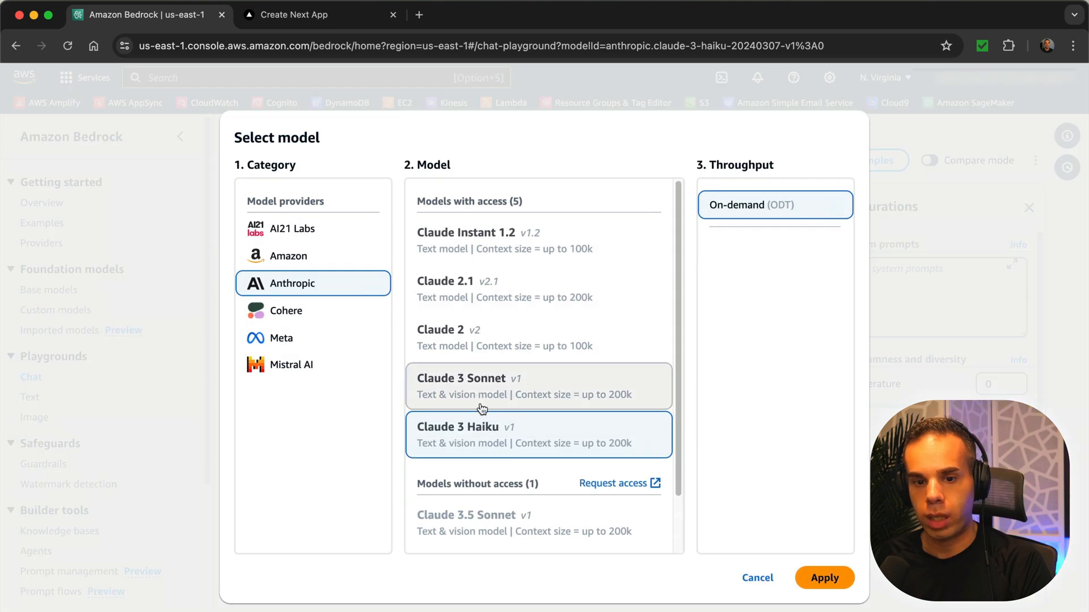
mouse_move(432, 393)
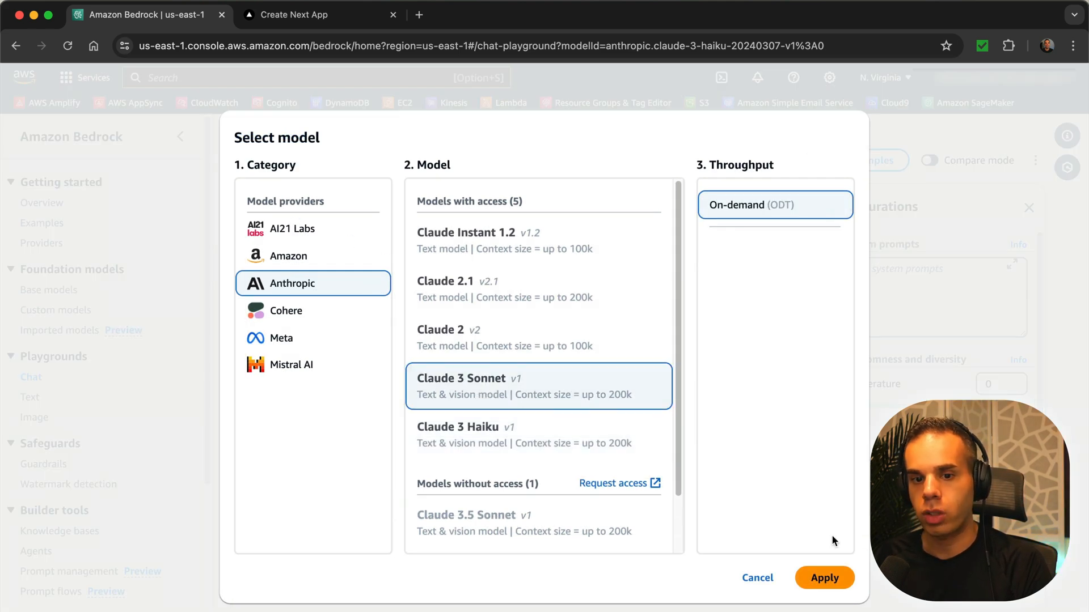
left_click(824, 577)
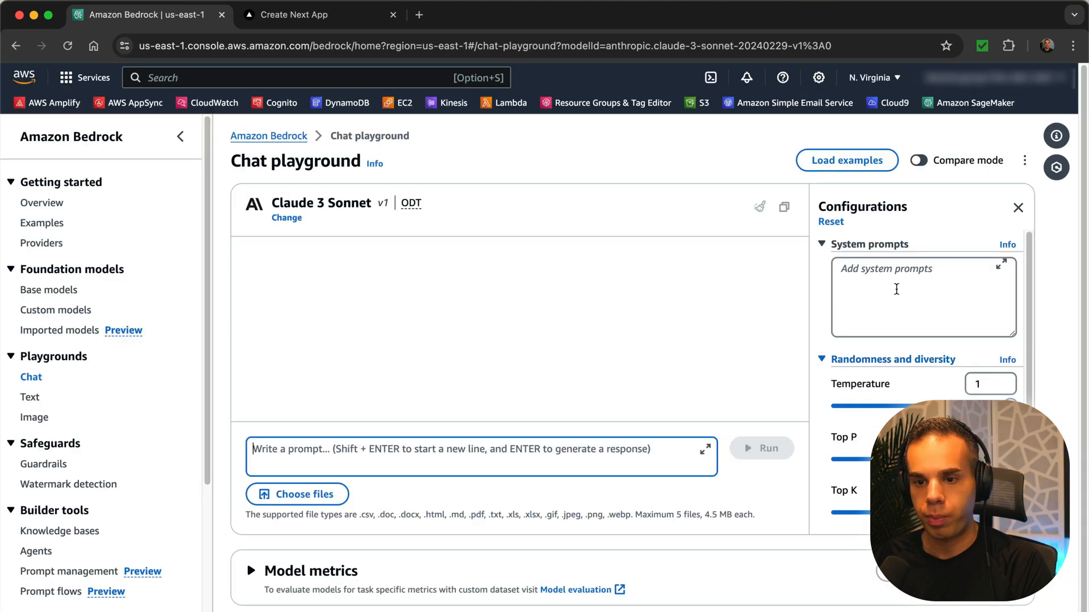